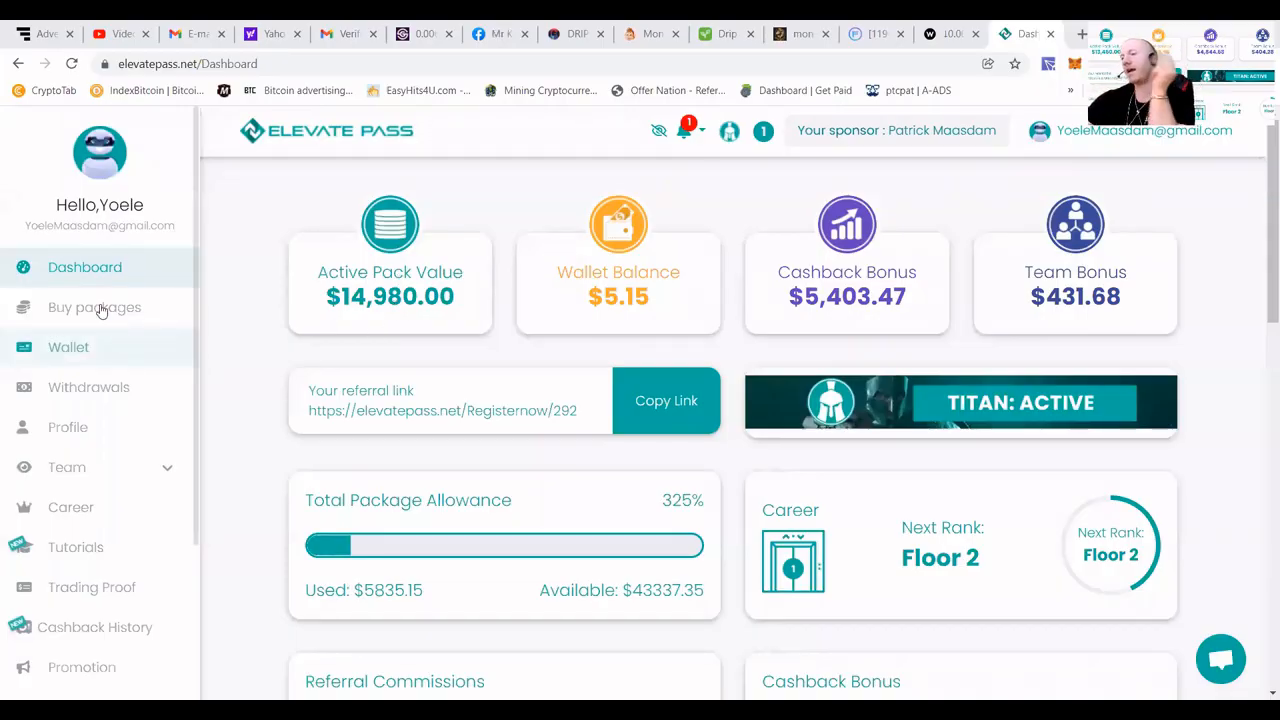
- Open the Buy packages page and start a new package purchase
click(94, 307)
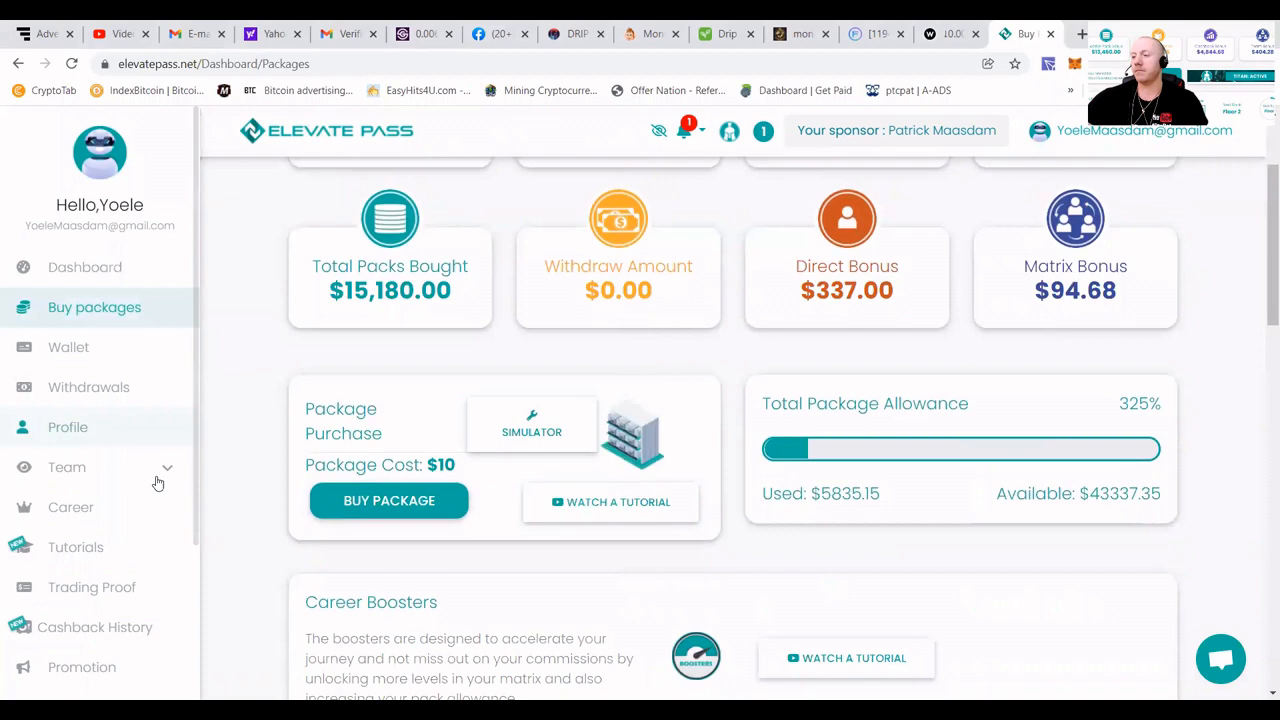
click(389, 500)
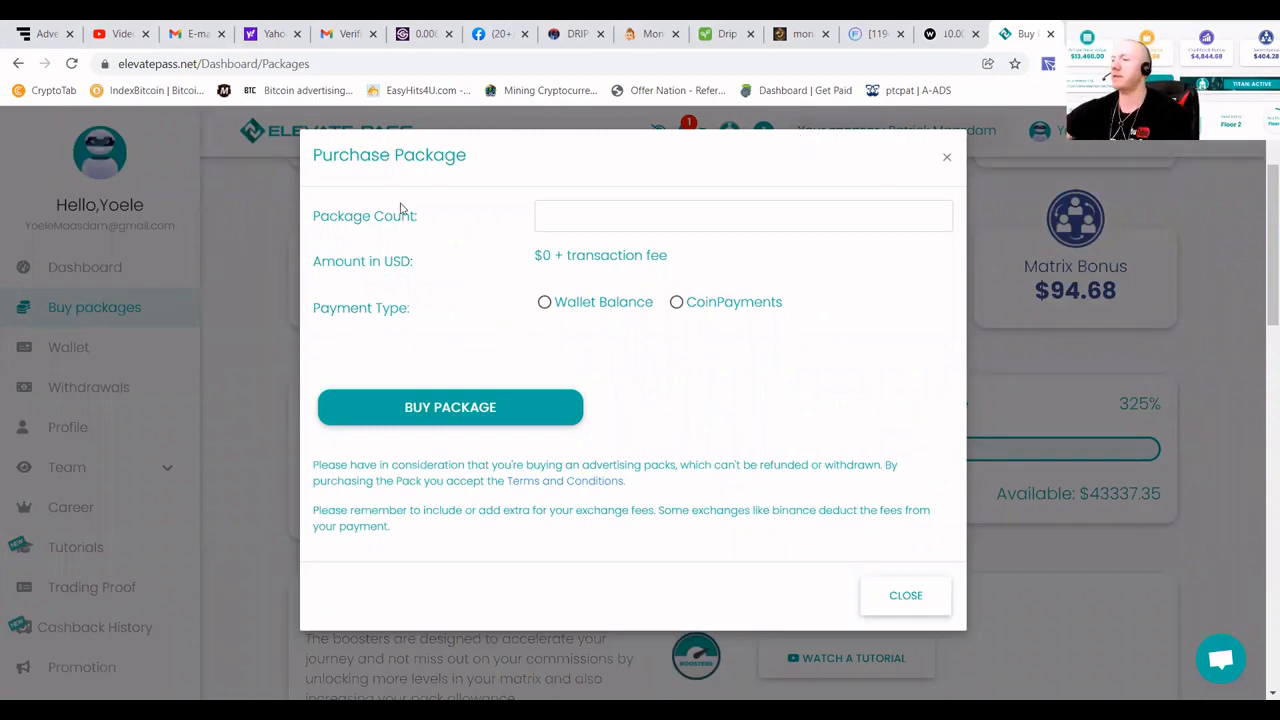
- Order 102 packages ($1020), paying in TRX through CoinPayments
click(737, 216)
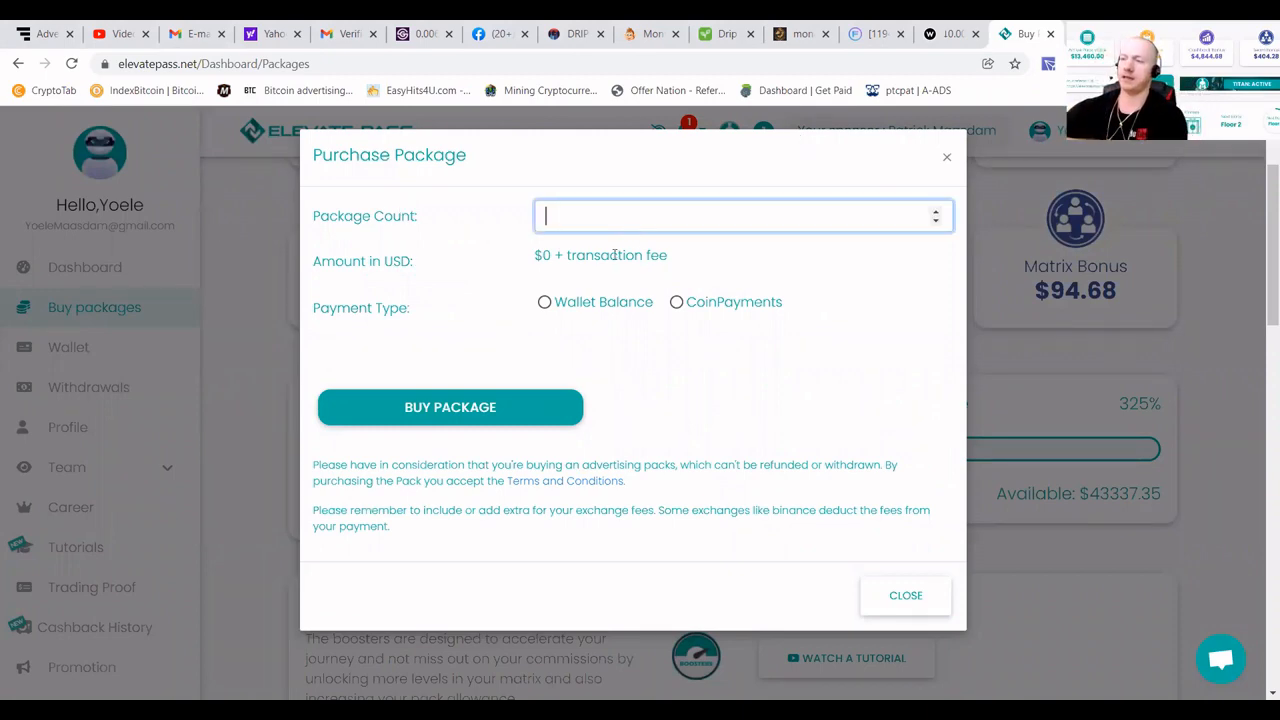
click(675, 301)
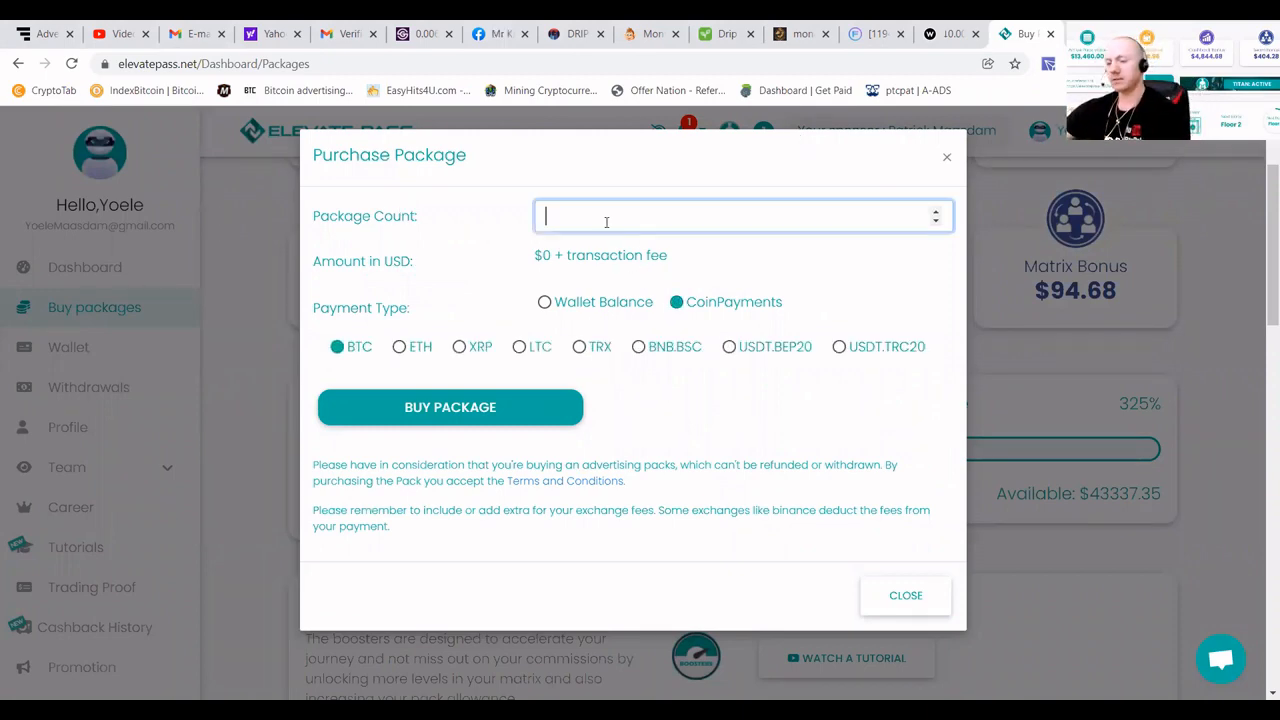
text(102)
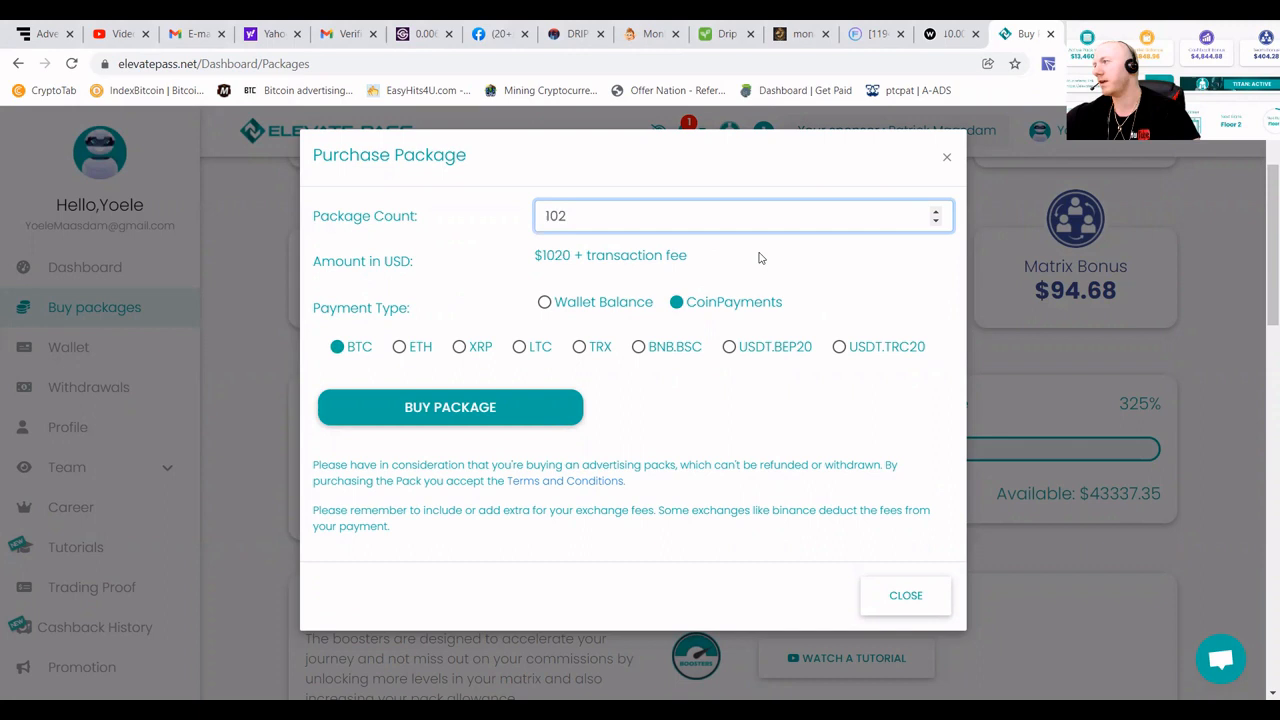
mouse_move(916, 247)
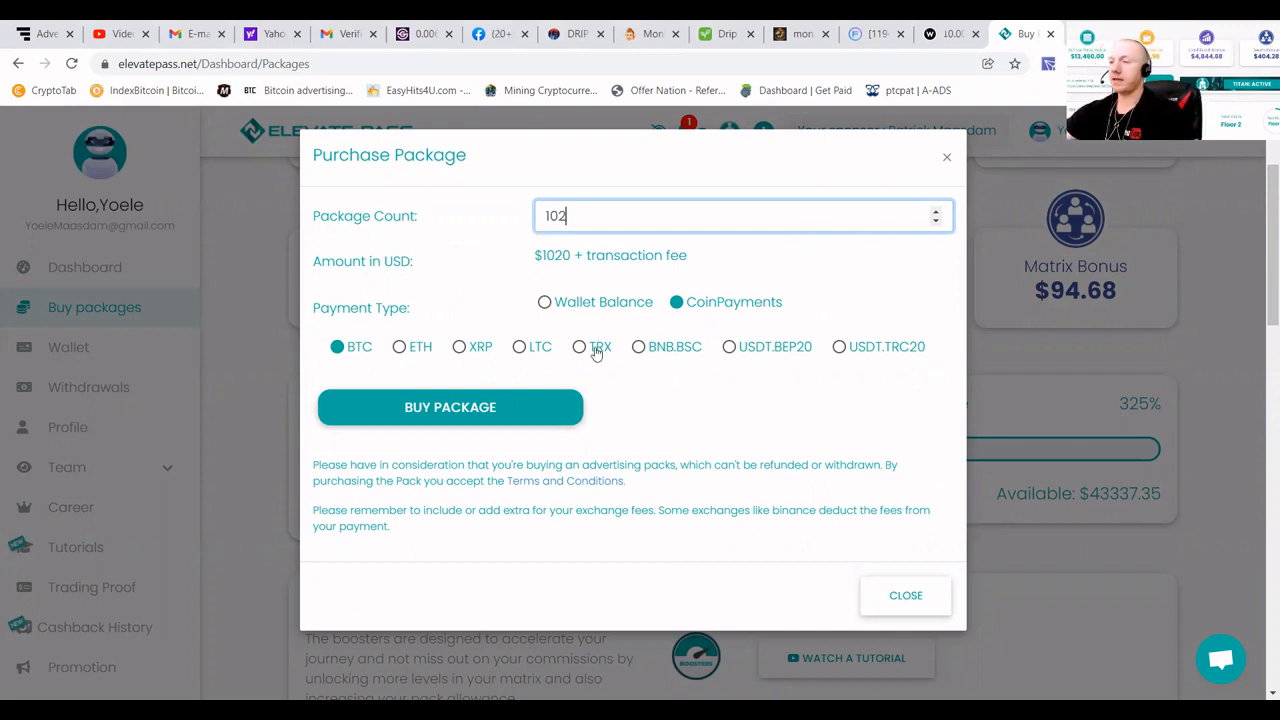
click(579, 346)
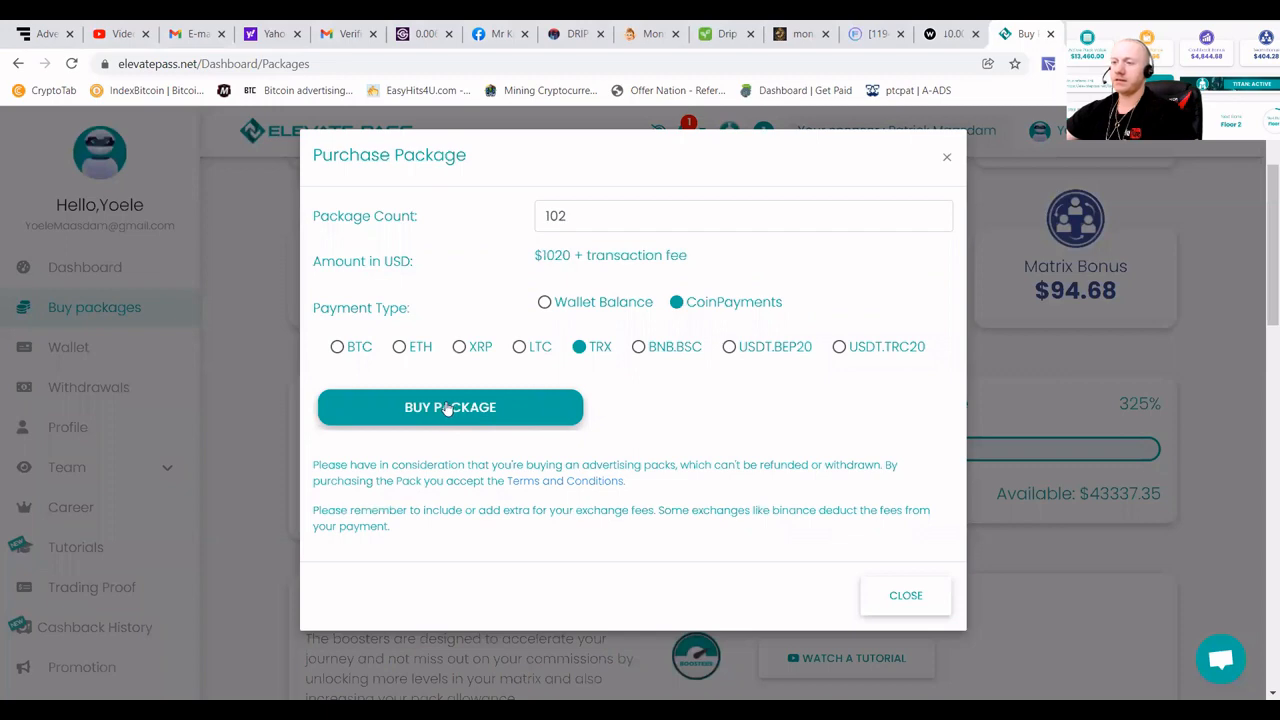
click(449, 407)
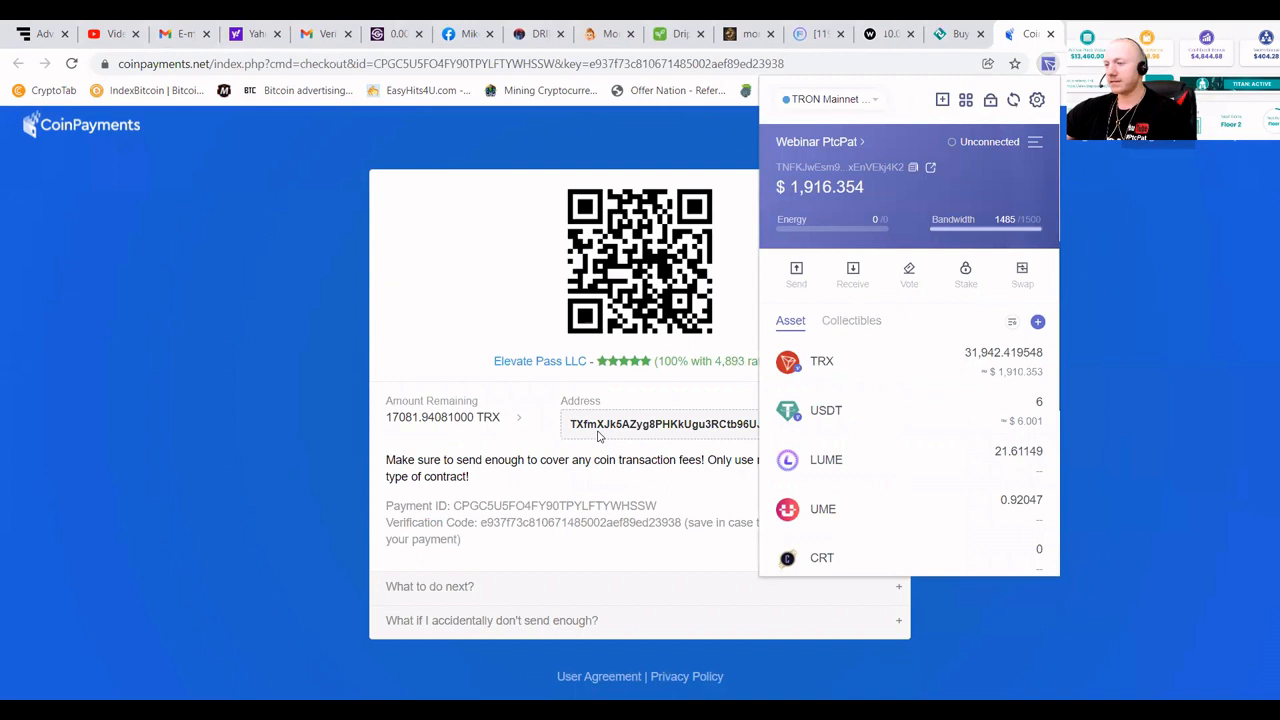
- Copy the CoinPayments TRX address into TronLink's send form as the receiving account
right_click(685, 423)
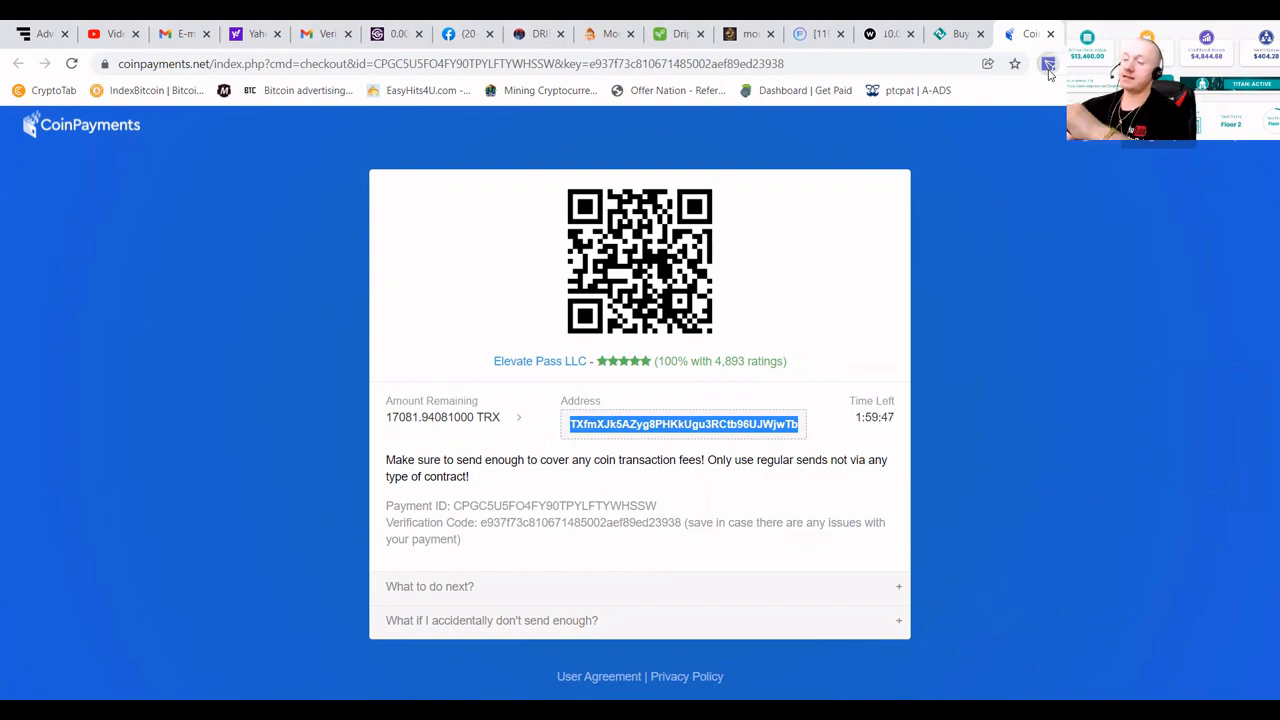
click(1049, 63)
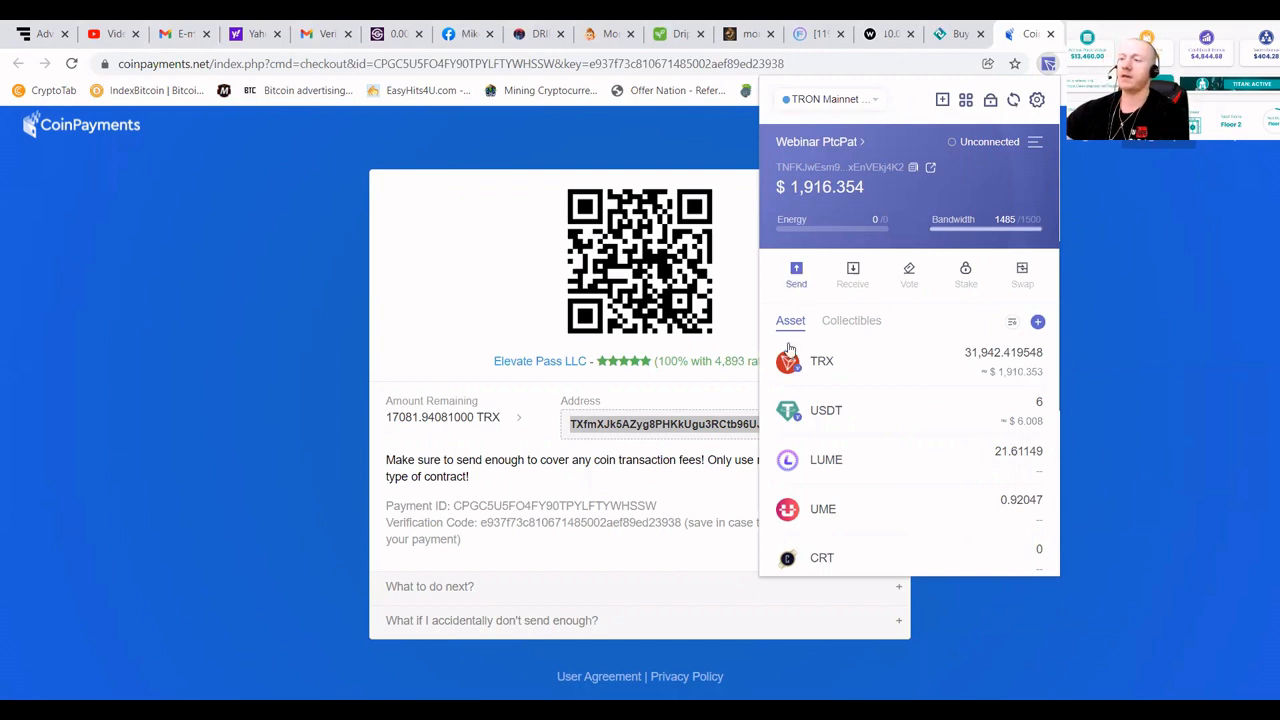
click(796, 275)
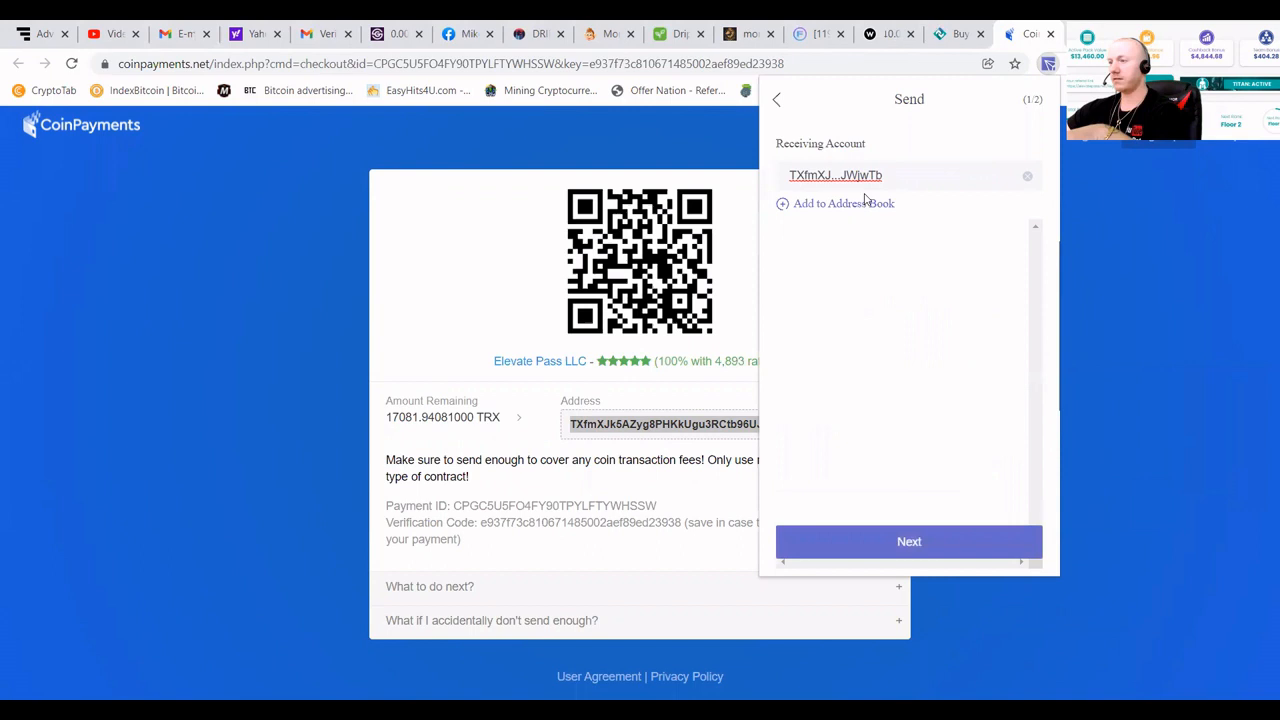
- Sign and broadcast a 17081.94081 TRX transfer to the CoinPayments address in TronLink
click(908, 541)
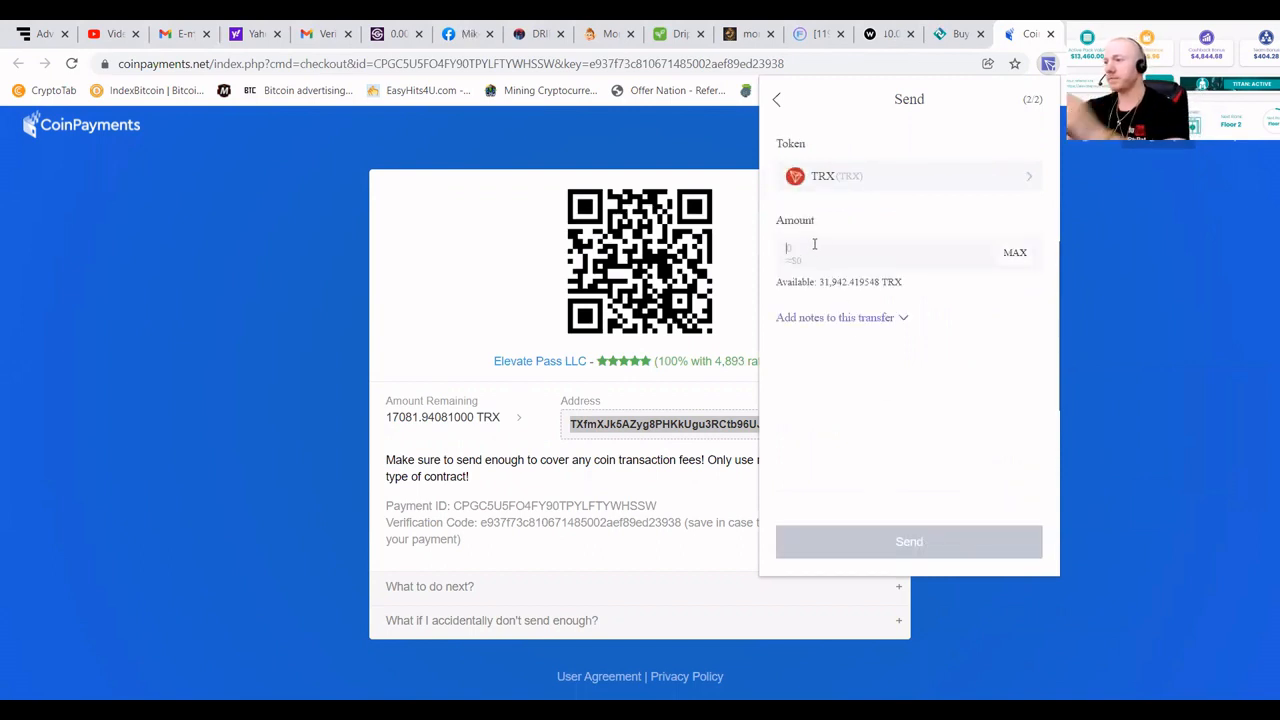
text(17,081.)
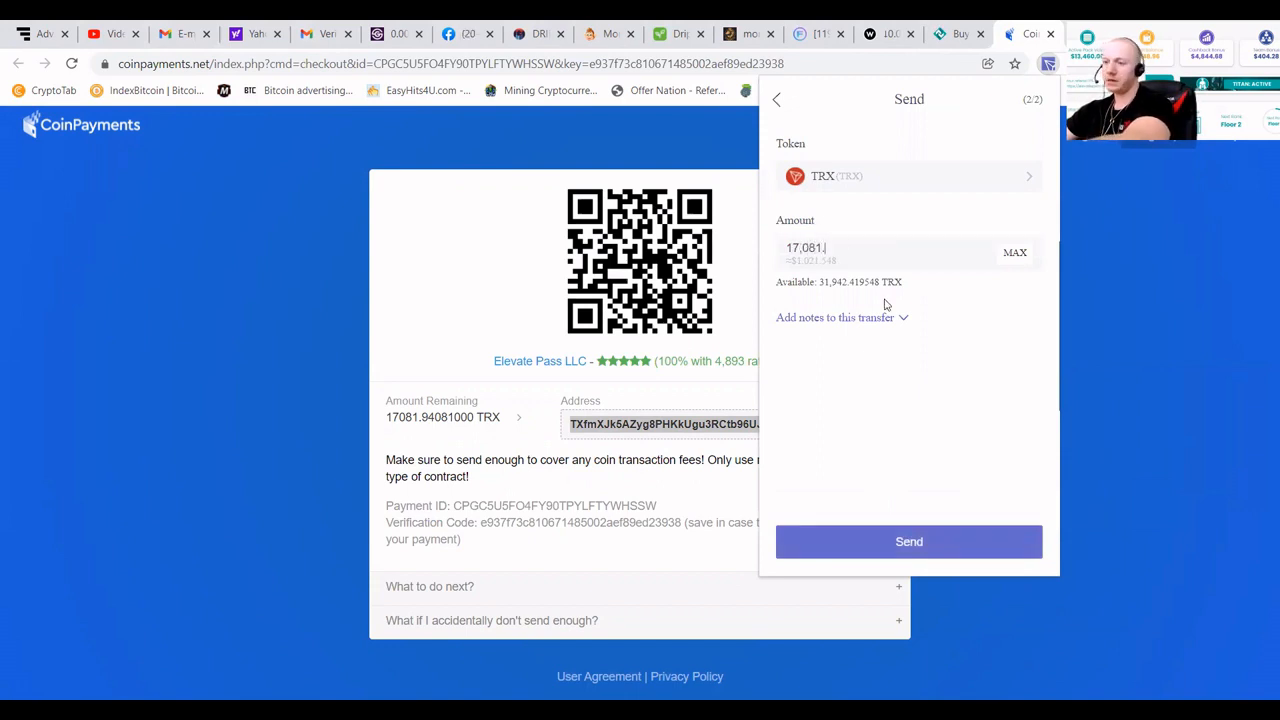
text(94081)
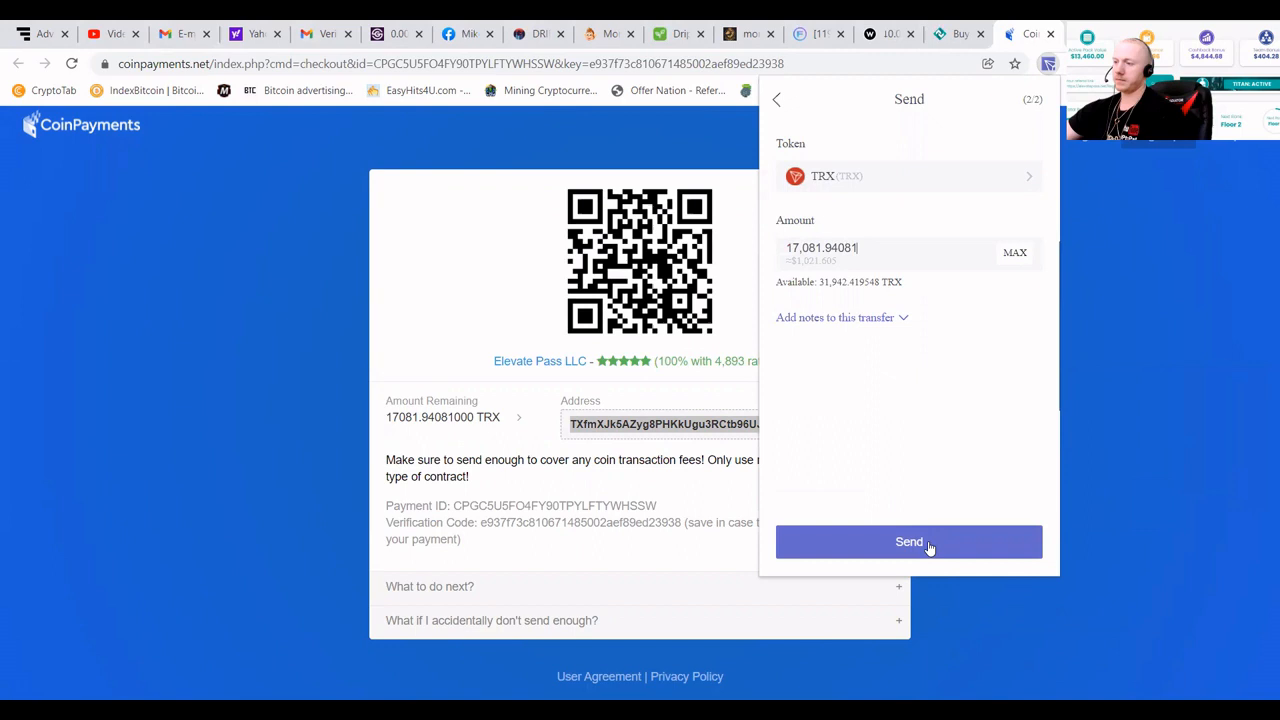
click(909, 541)
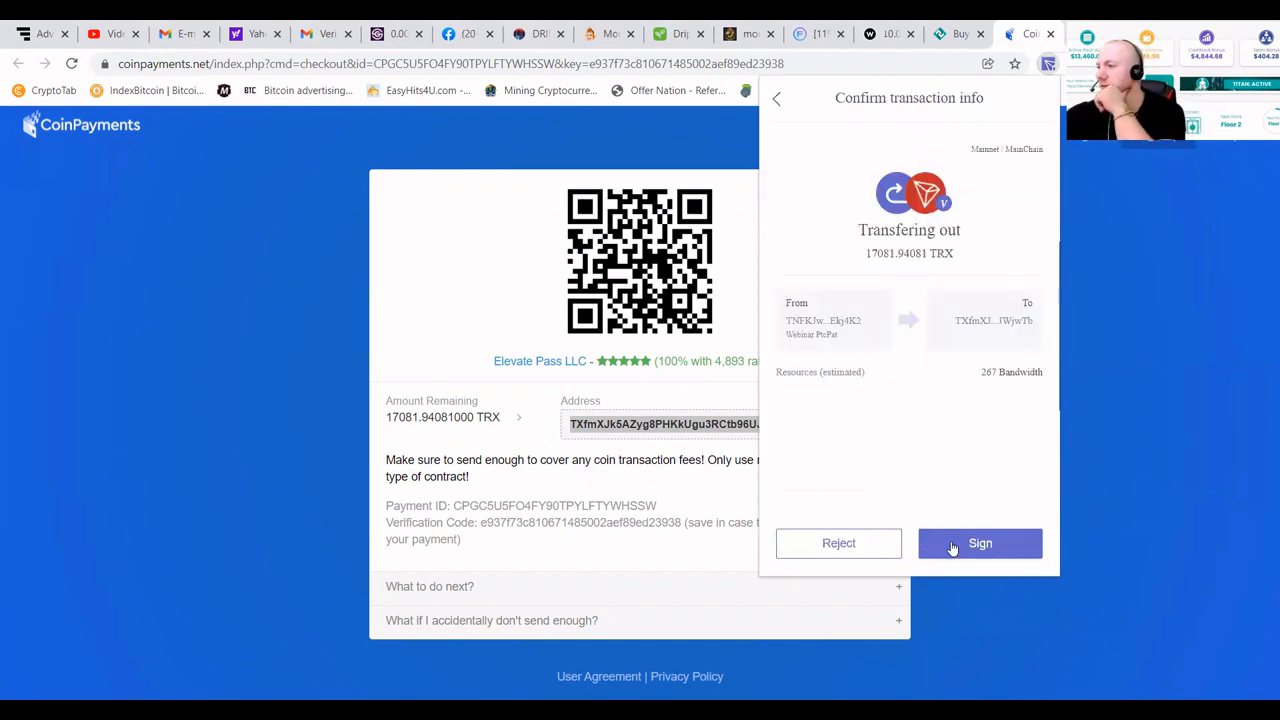
click(979, 543)
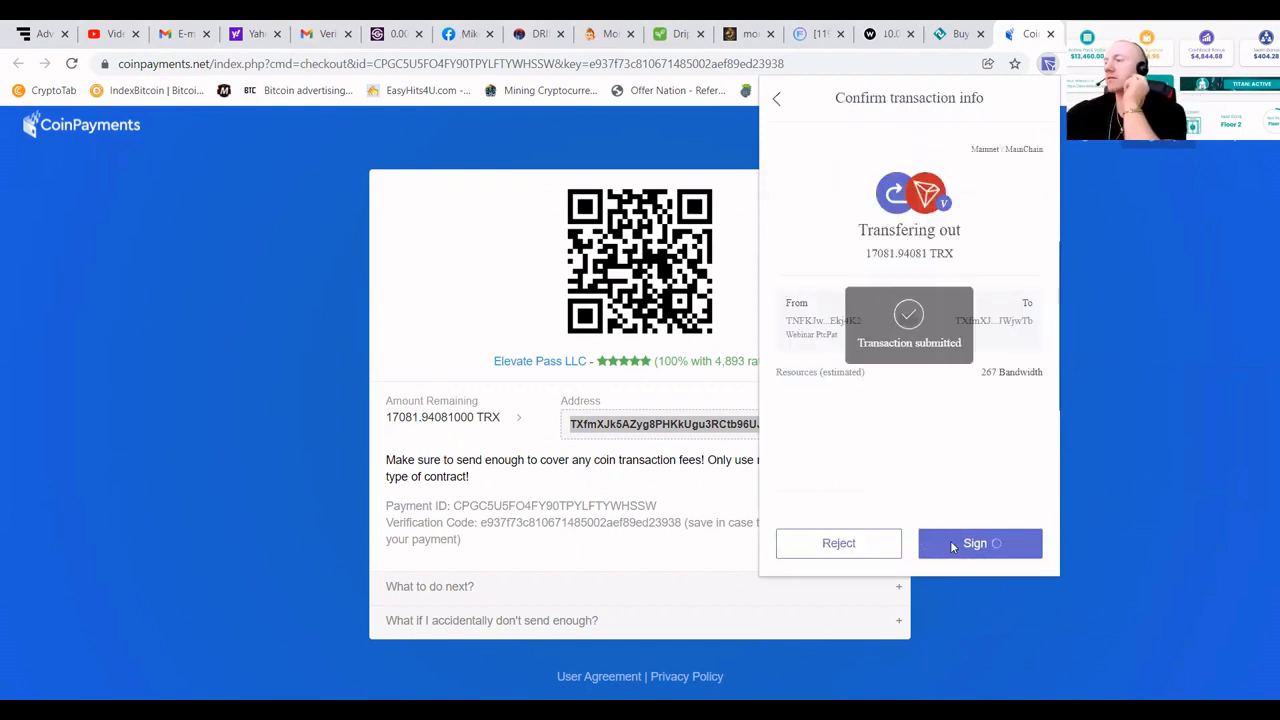
mouse_move(914, 458)
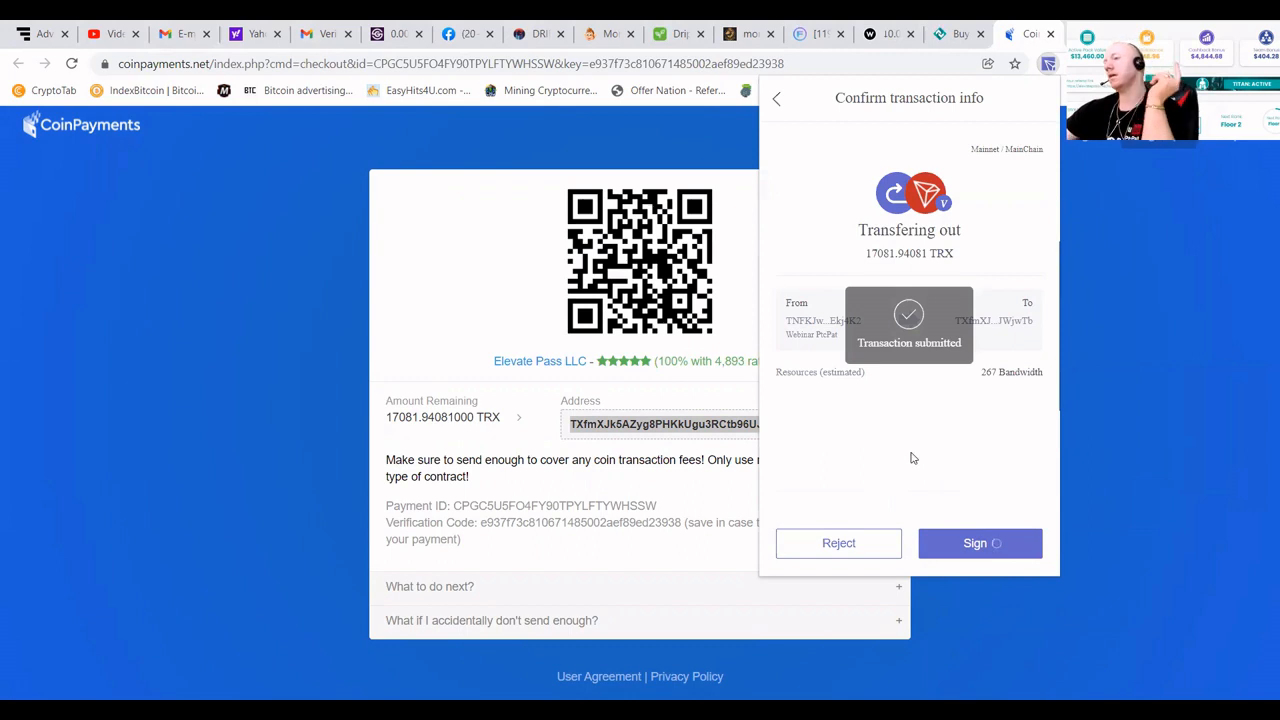
click(979, 543)
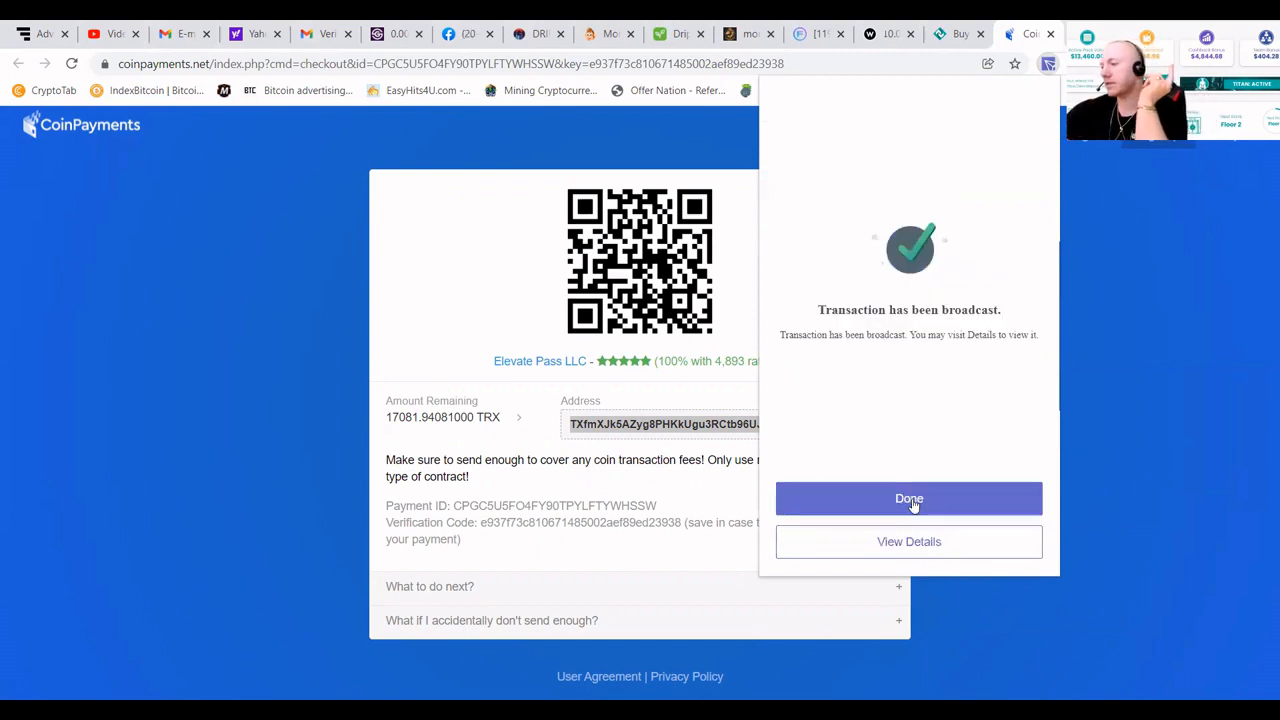
click(909, 498)
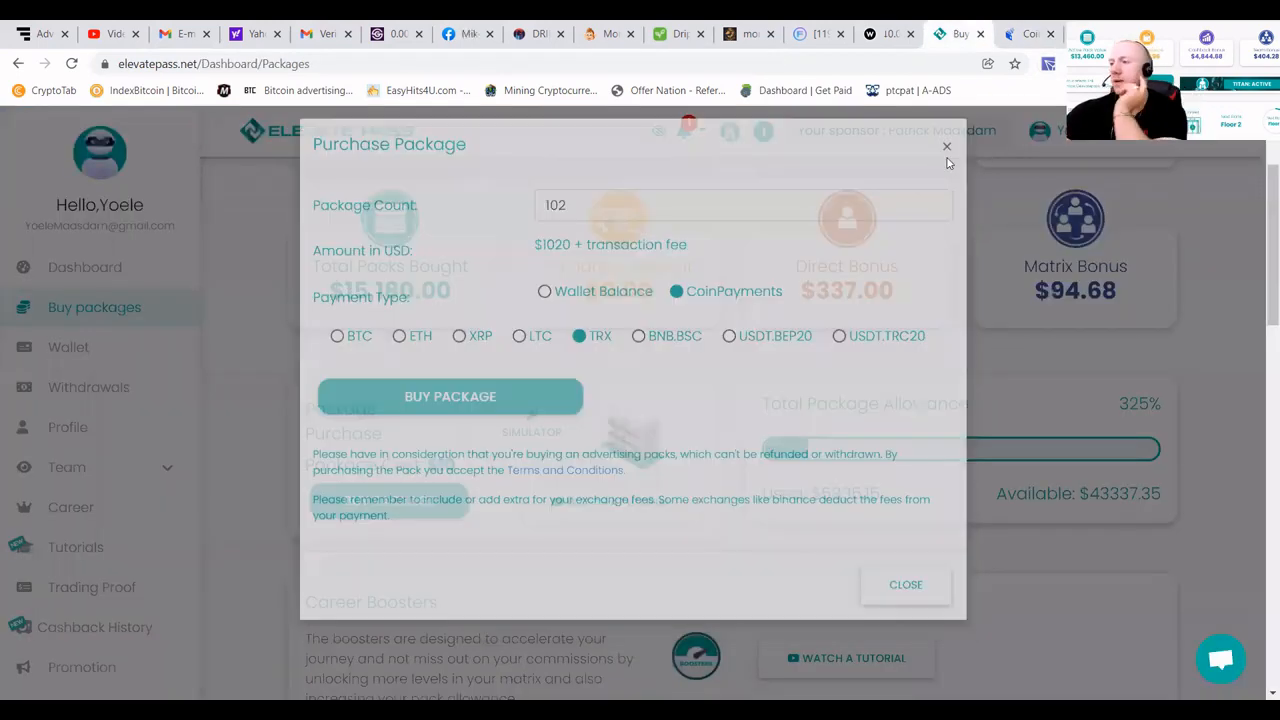
- Close the purchase form and filter the dashboard transactions to Cashback Bonus (301 entries)
click(947, 146)
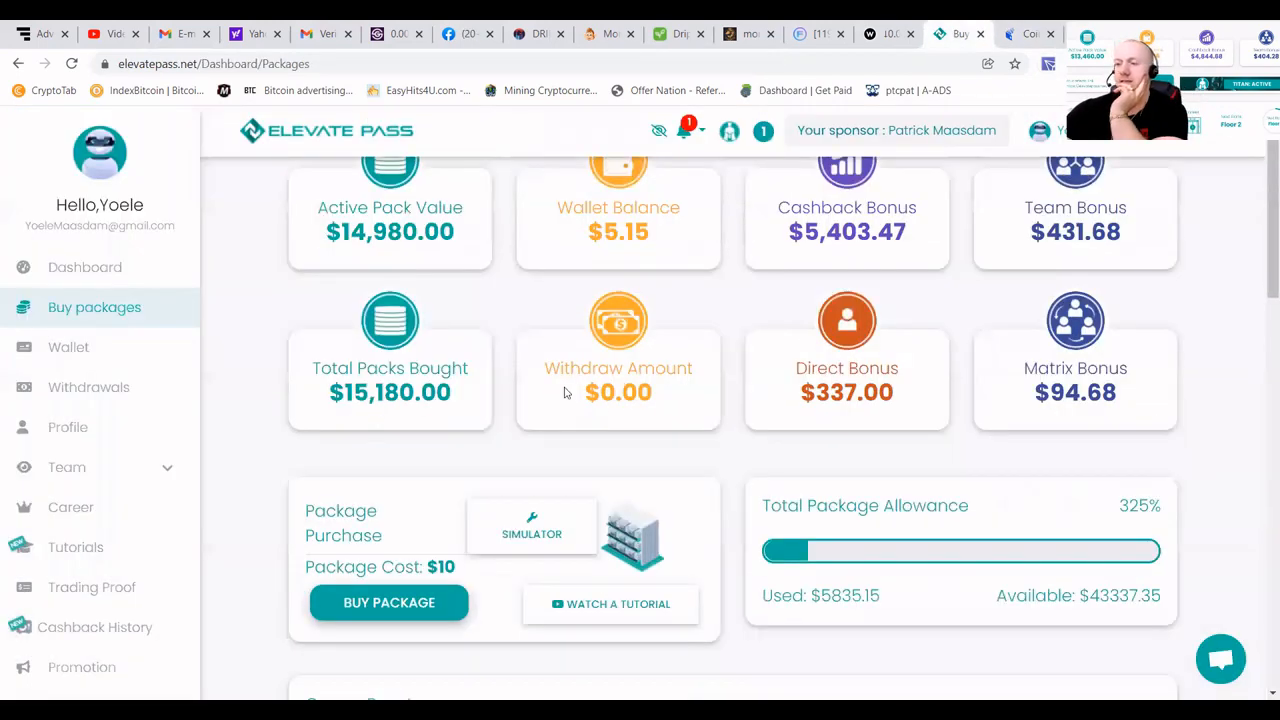
scroll(down, 3)
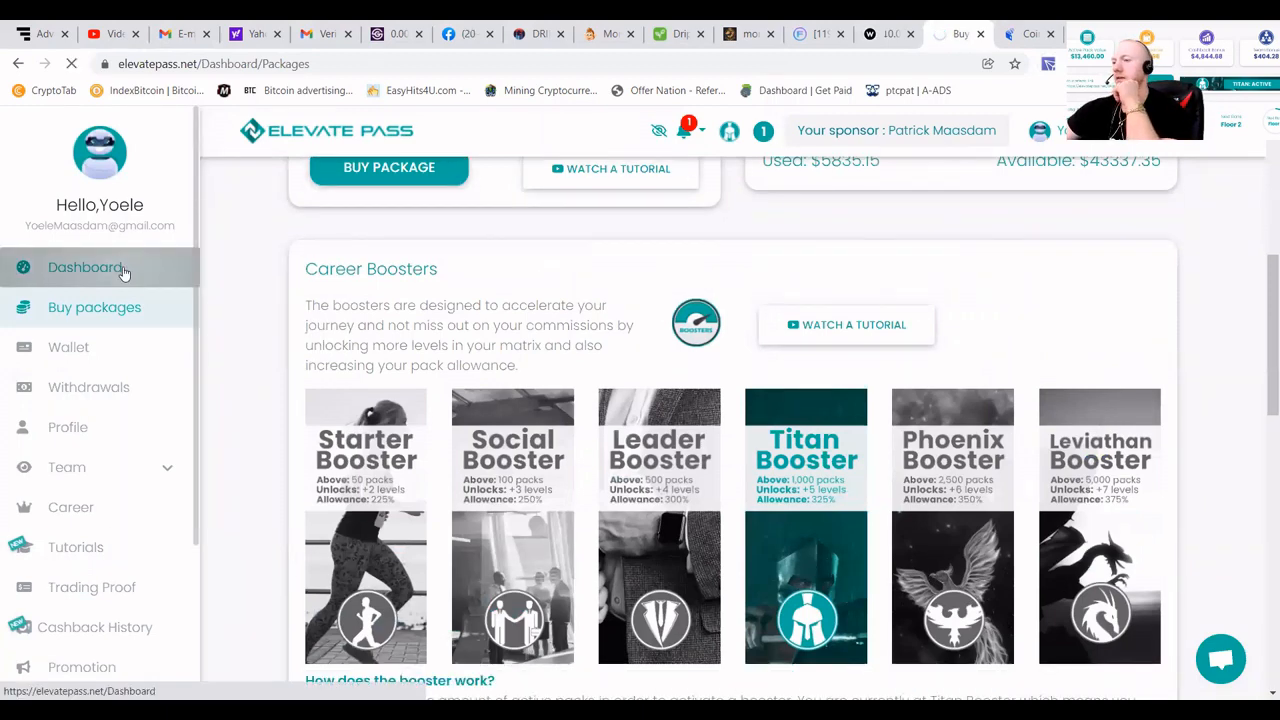
click(84, 268)
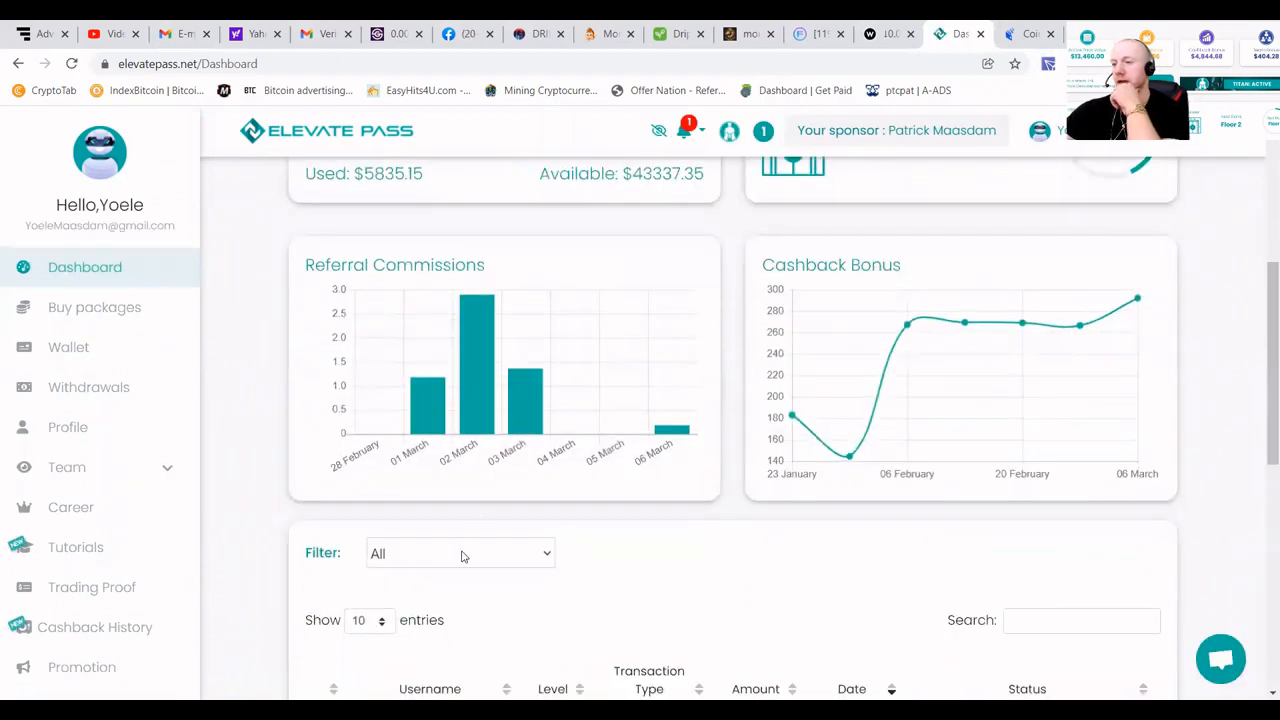
click(460, 553)
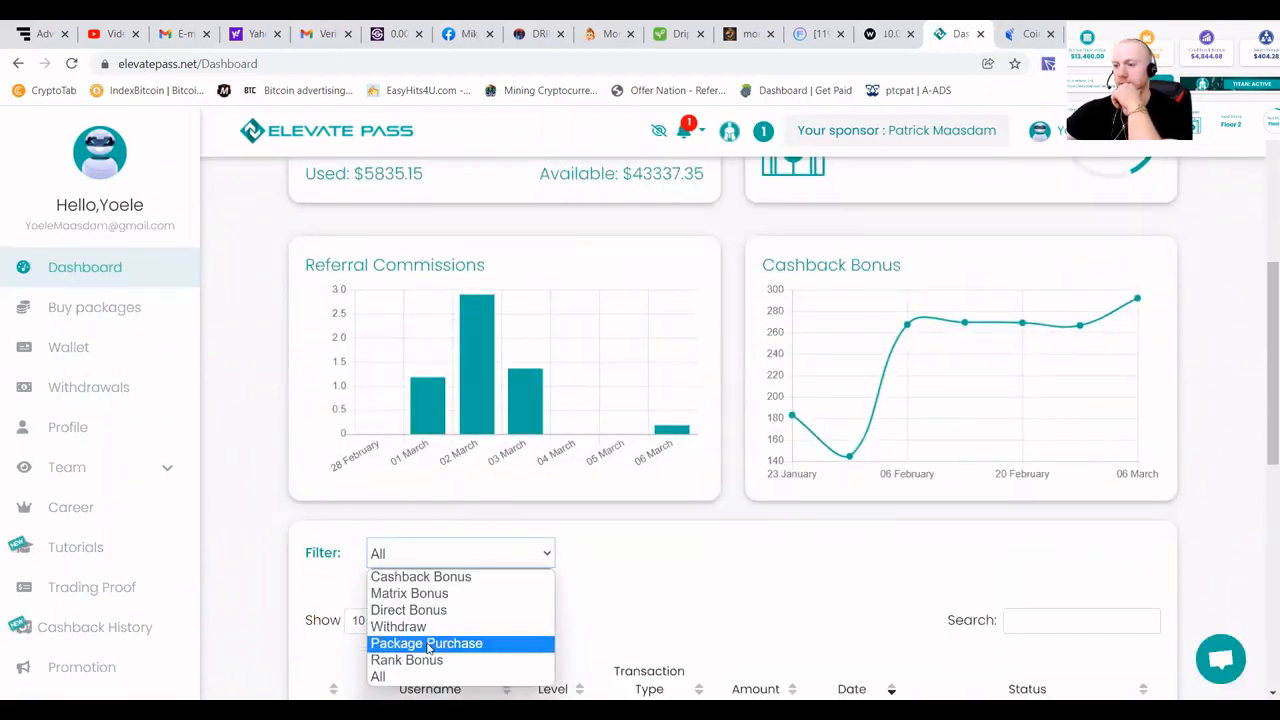
mouse_move(420, 577)
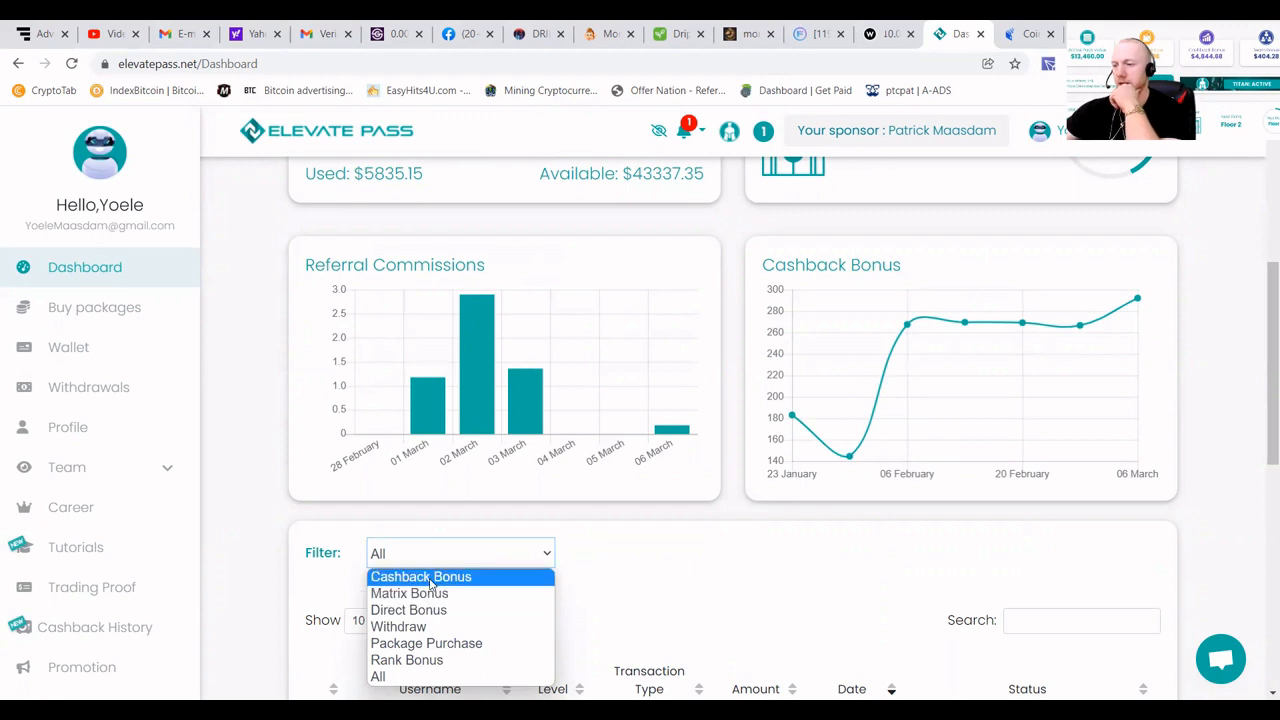
click(421, 576)
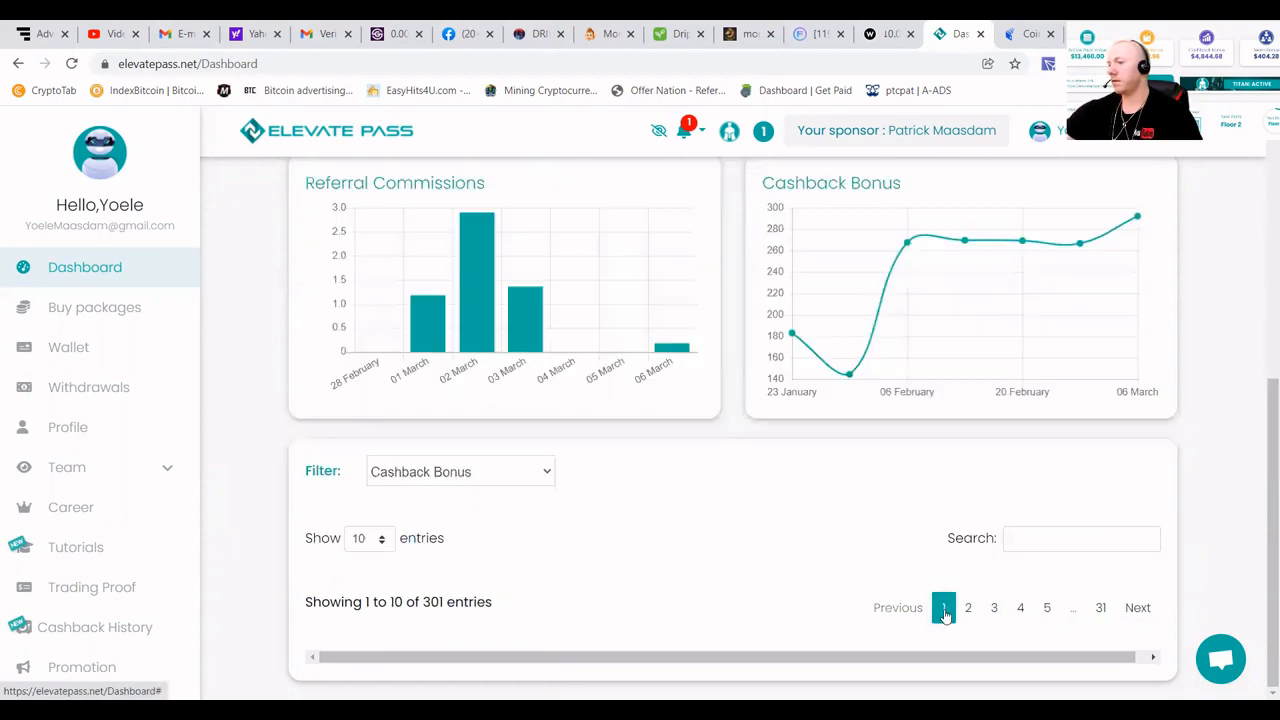
click(967, 608)
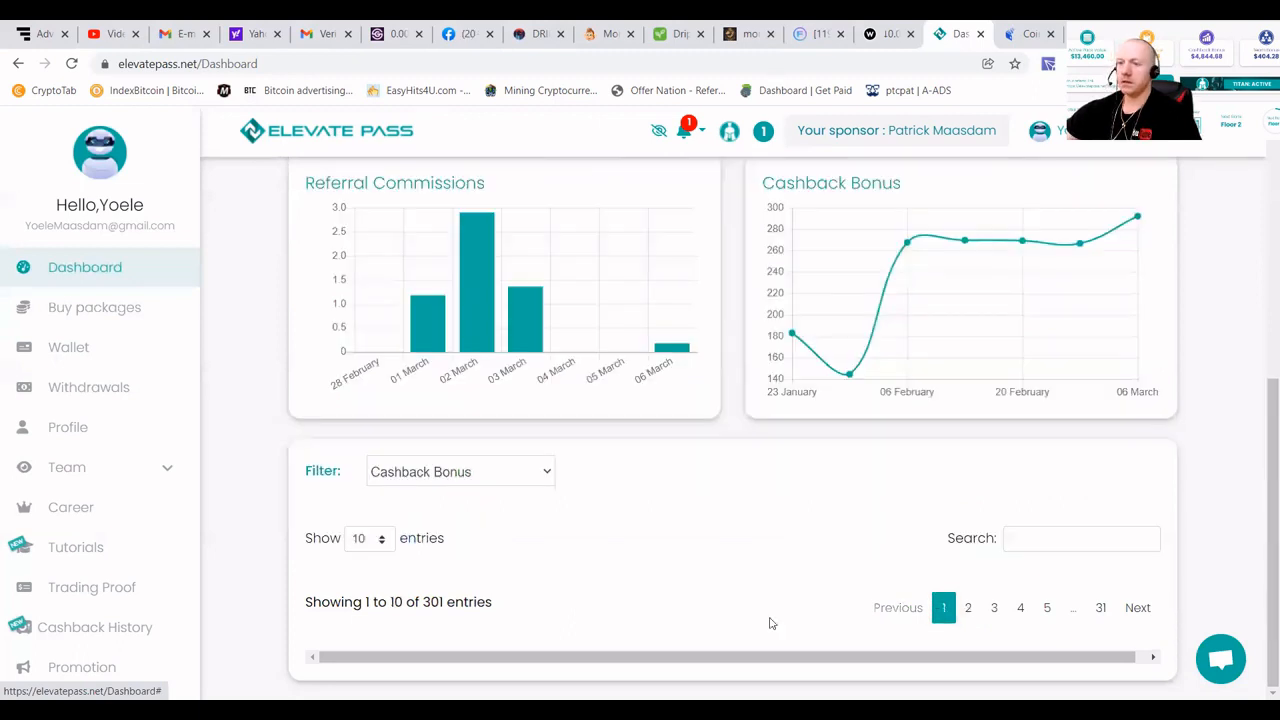
click(459, 471)
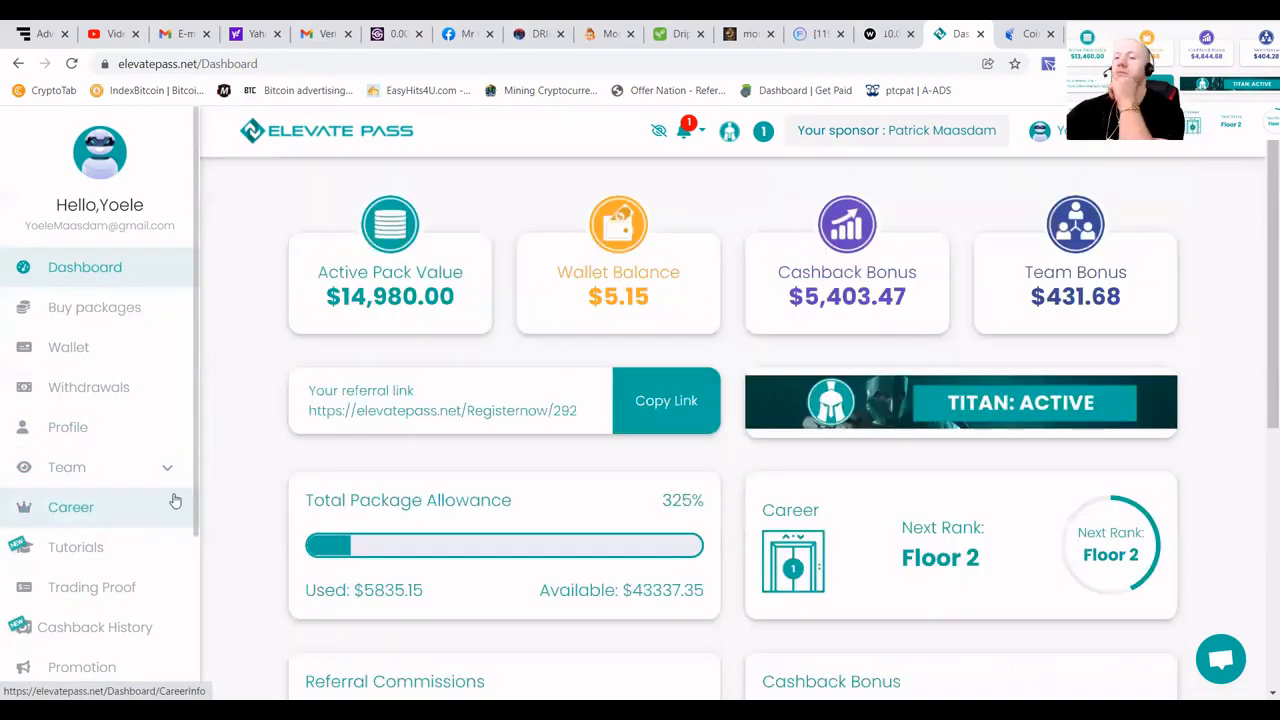
- Open Trading Proof to view the 04 Mar, 25 Feb and 17 Feb 2022 proofs
scroll(down, 3)
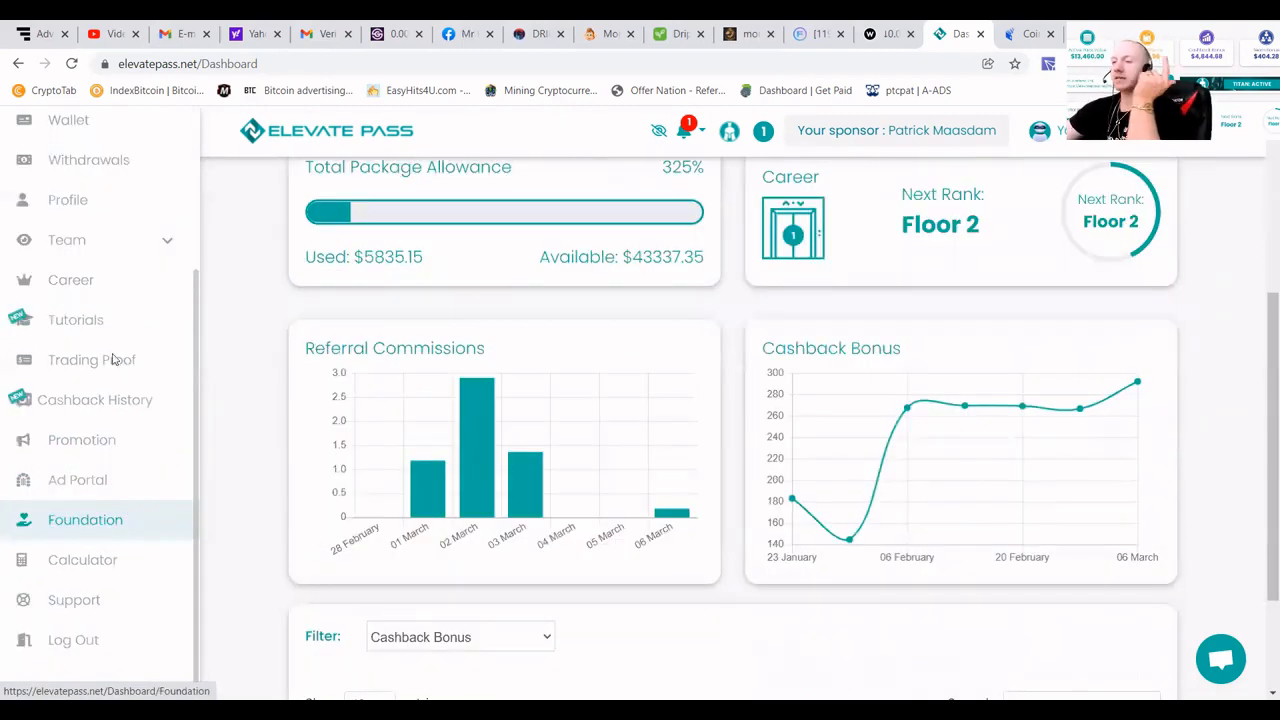
click(91, 359)
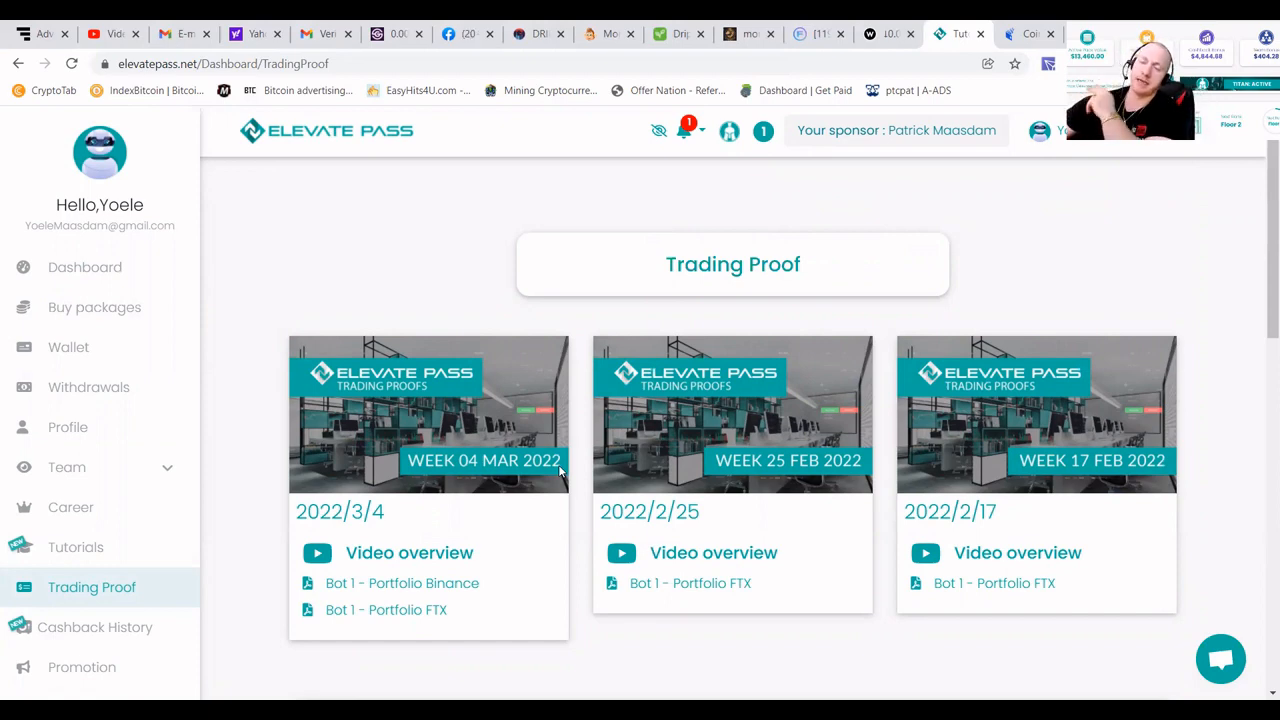
mouse_move(487, 483)
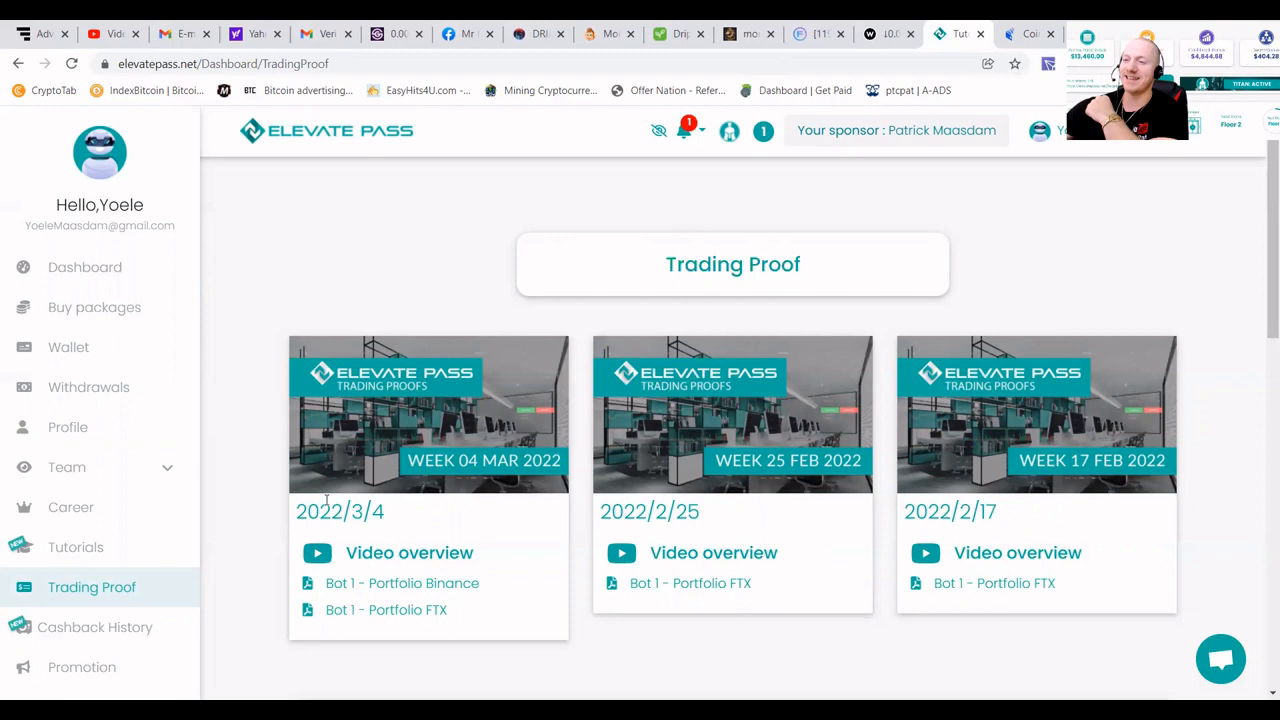
mouse_move(141, 264)
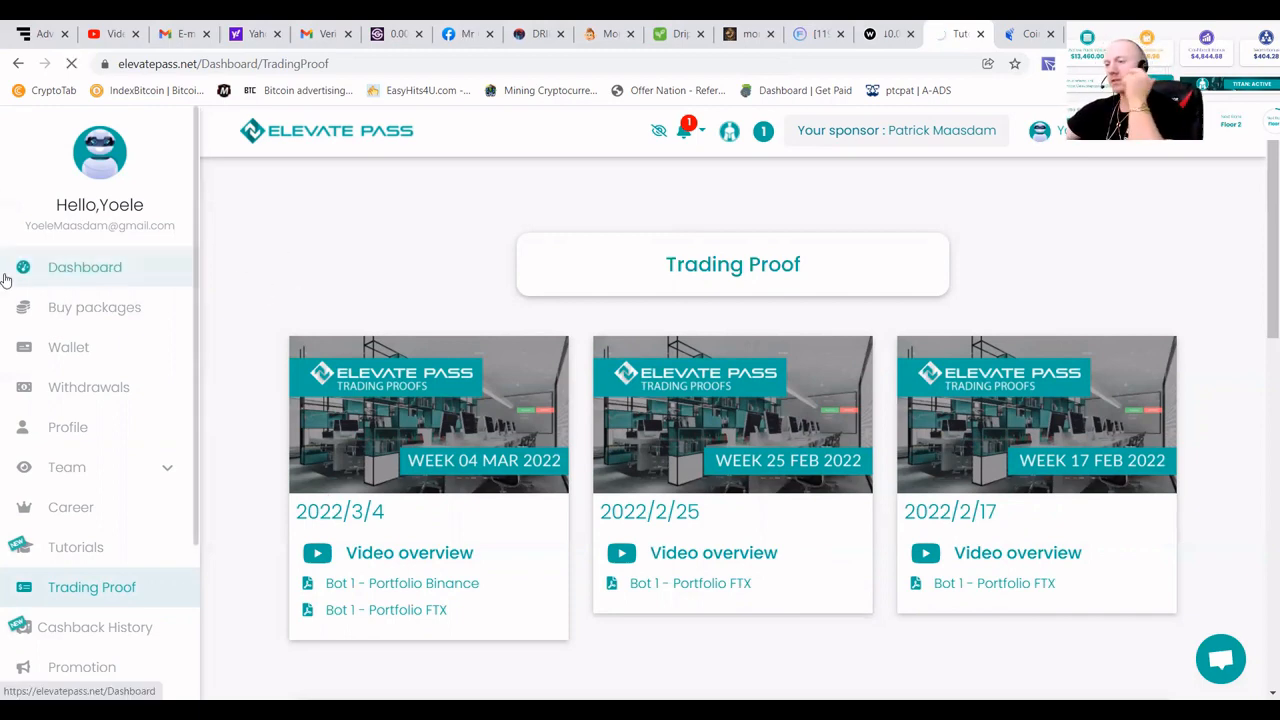
- Return to the dashboard and review the $14,980.00 Active Pack Value
click(84, 267)
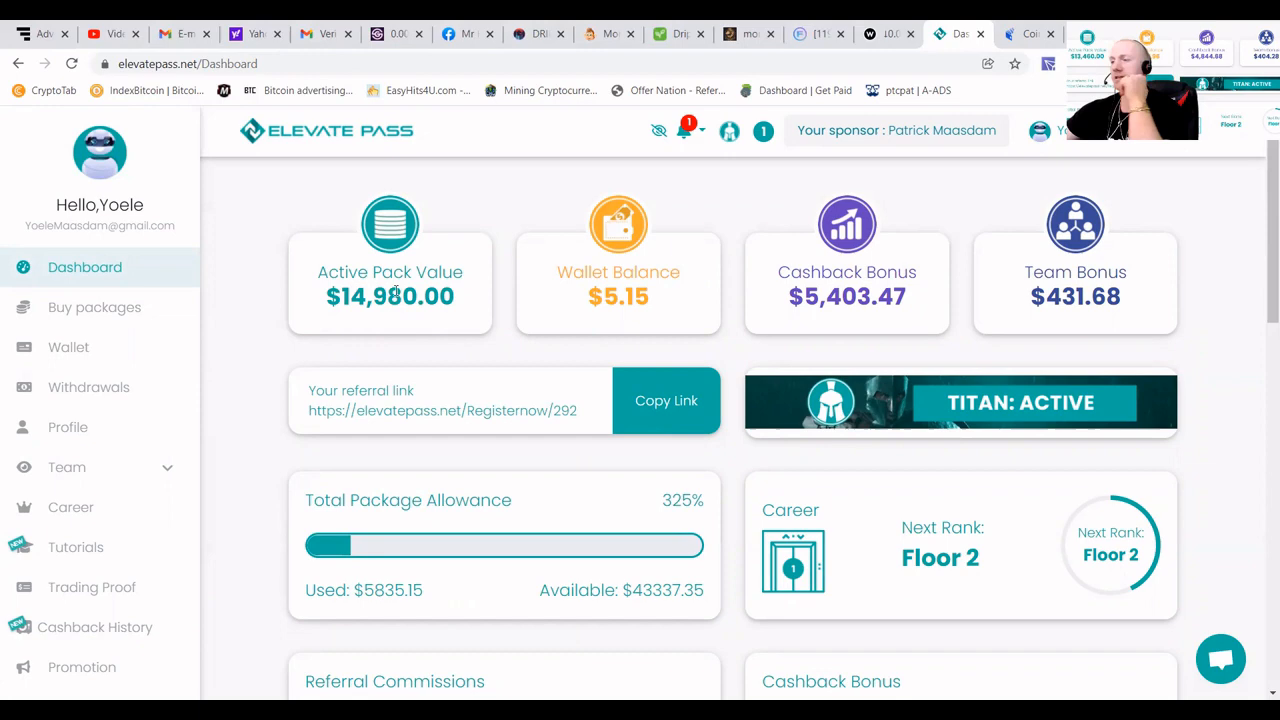
scroll(down, 3)
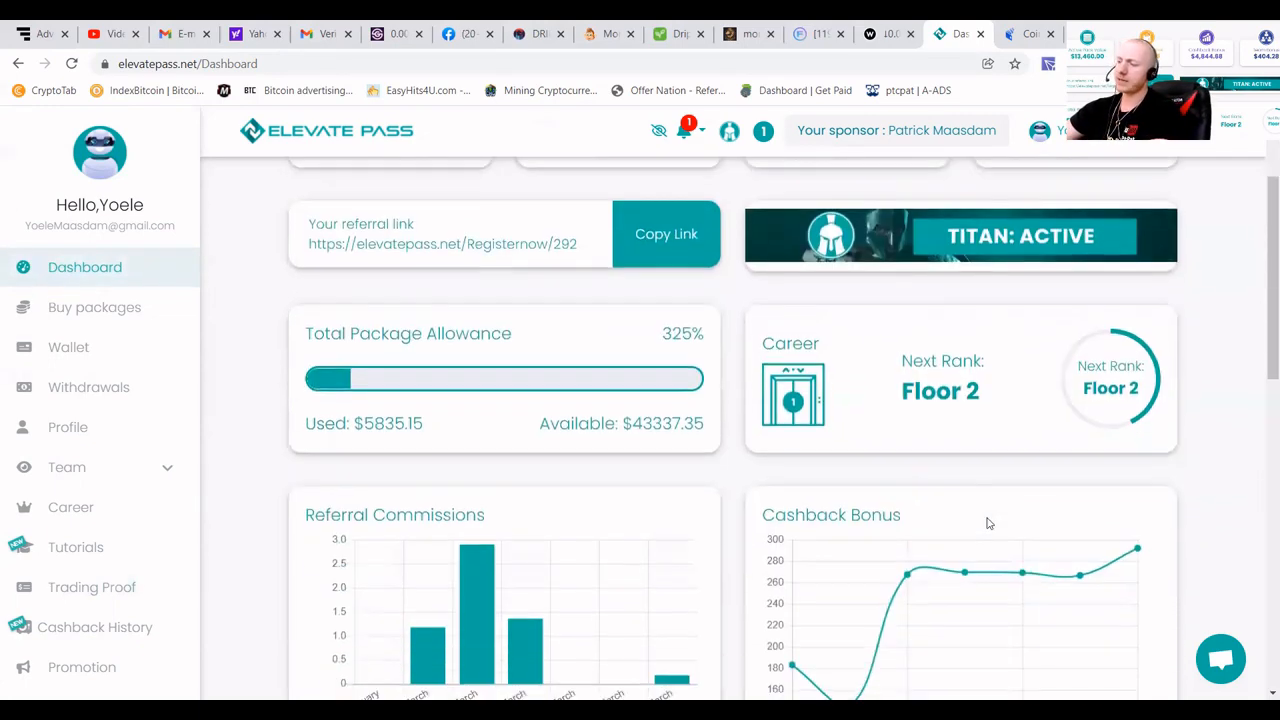
mouse_move(1137, 550)
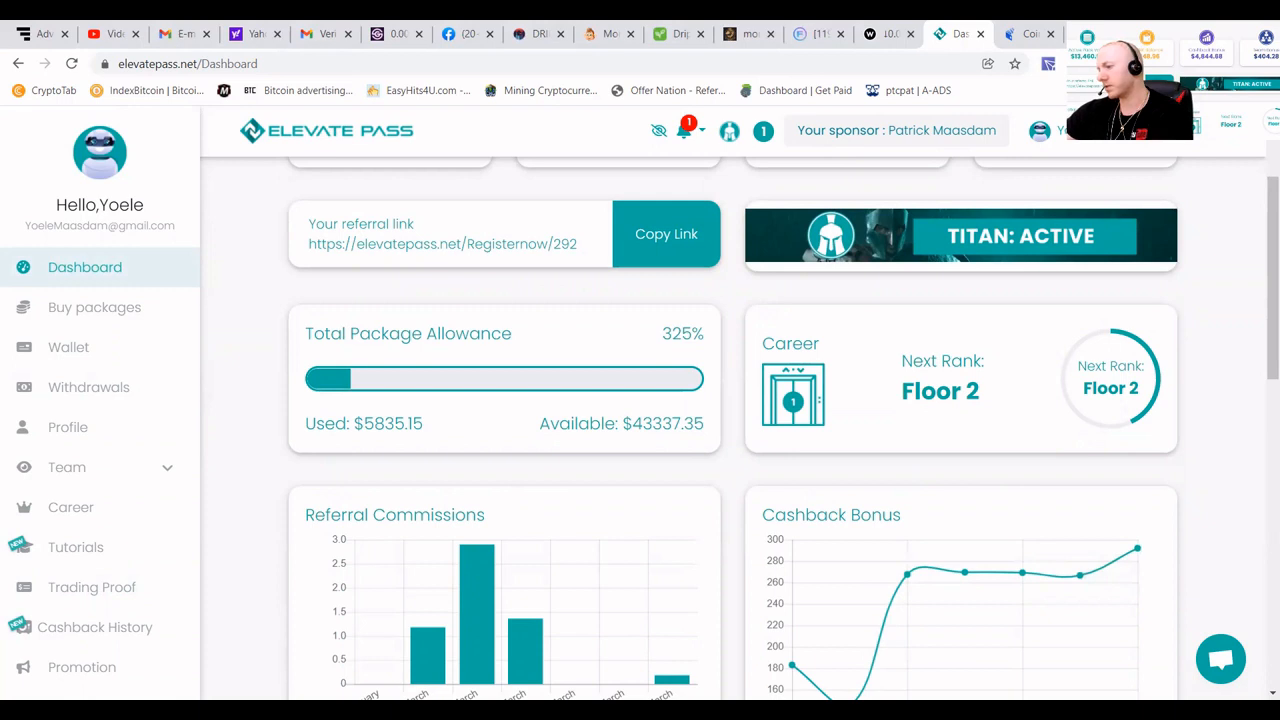
mouse_move(1138, 550)
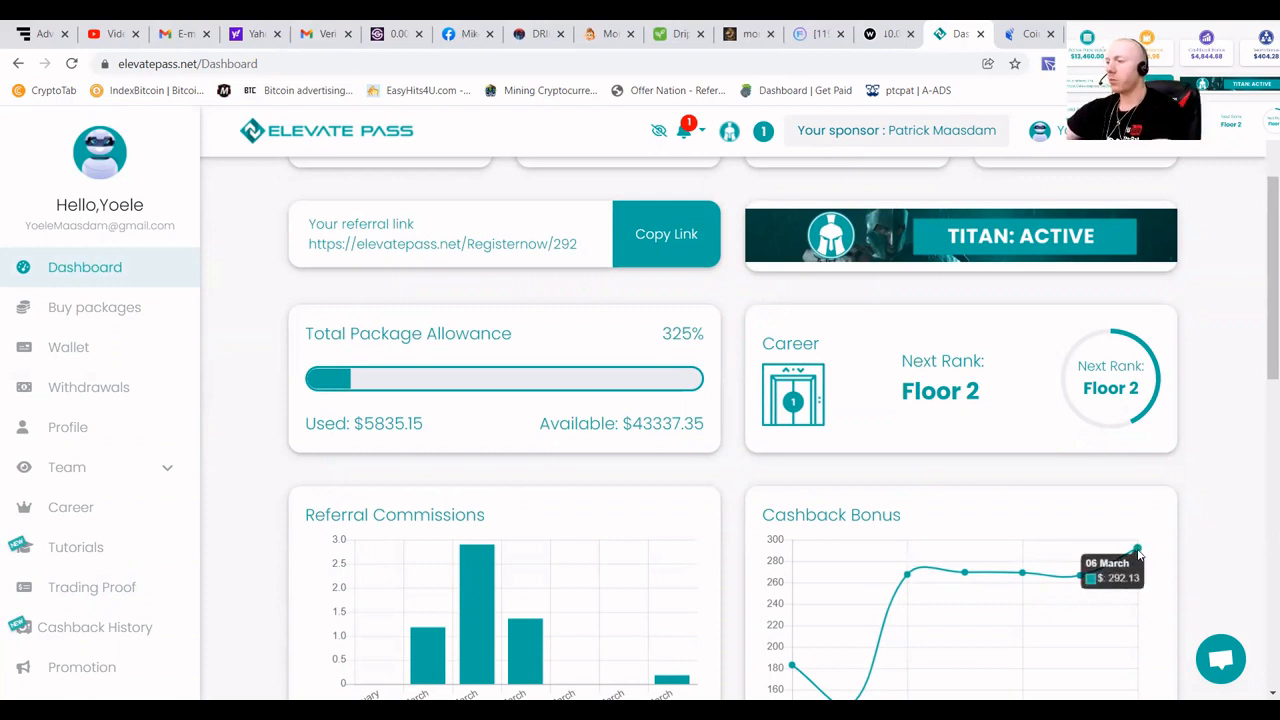
mouse_move(1086, 579)
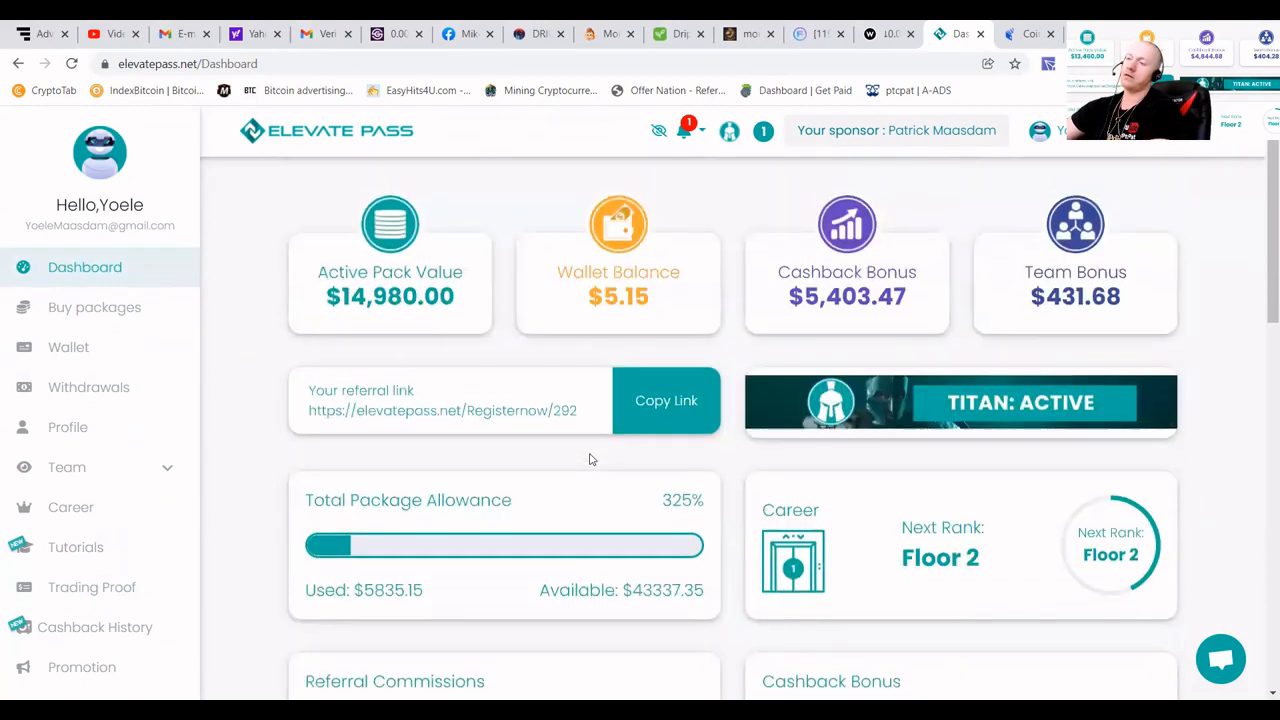
mouse_move(595, 451)
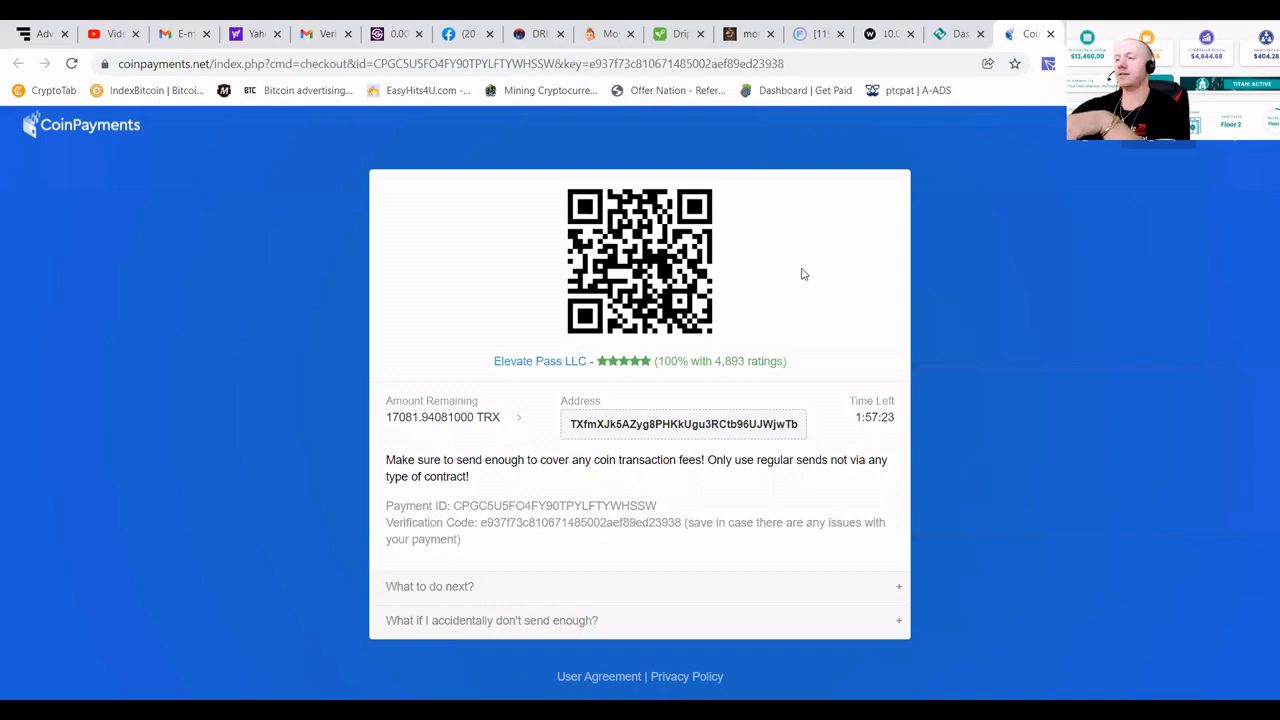
mouse_move(754, 158)
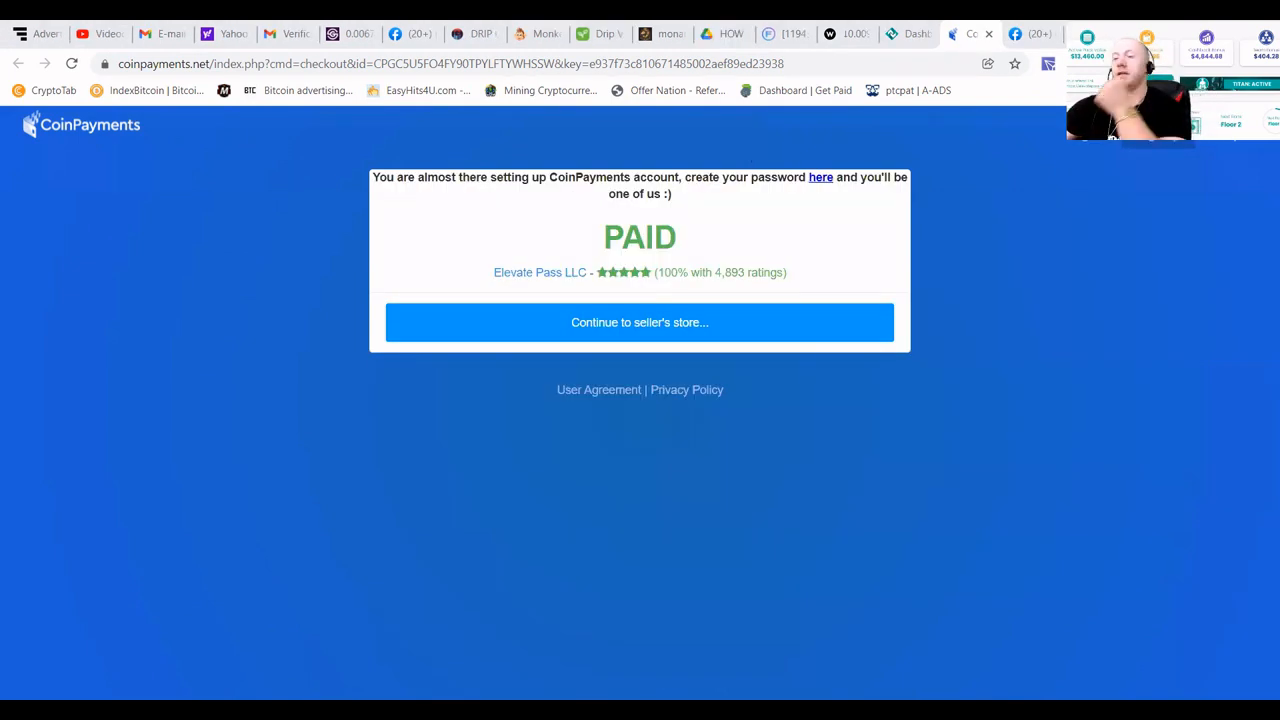
mouse_move(871, 249)
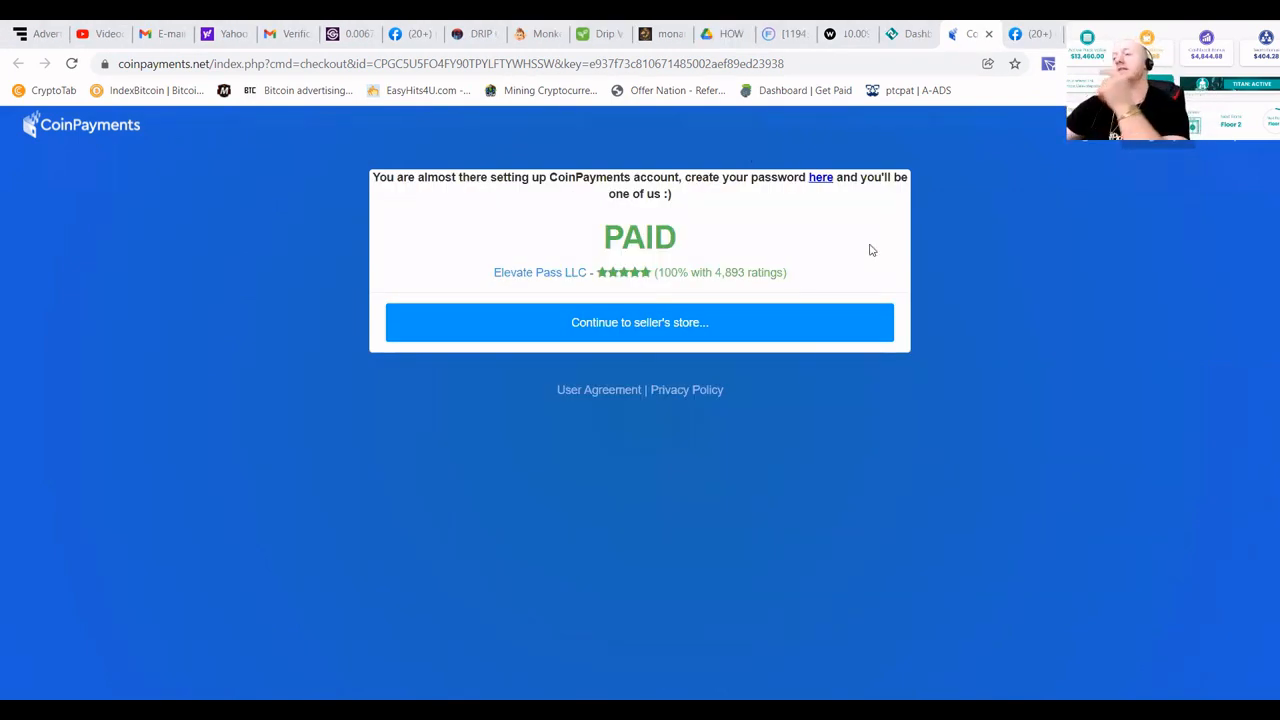
mouse_move(640, 322)
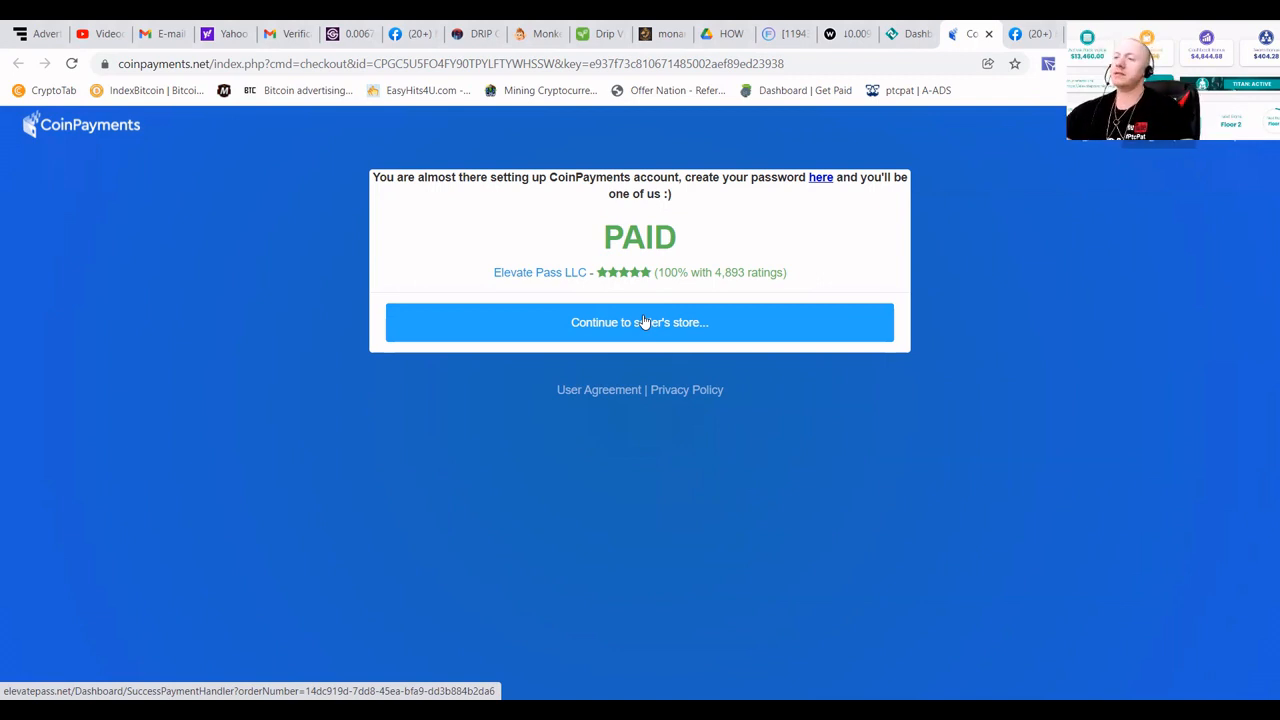
mouse_move(607, 325)
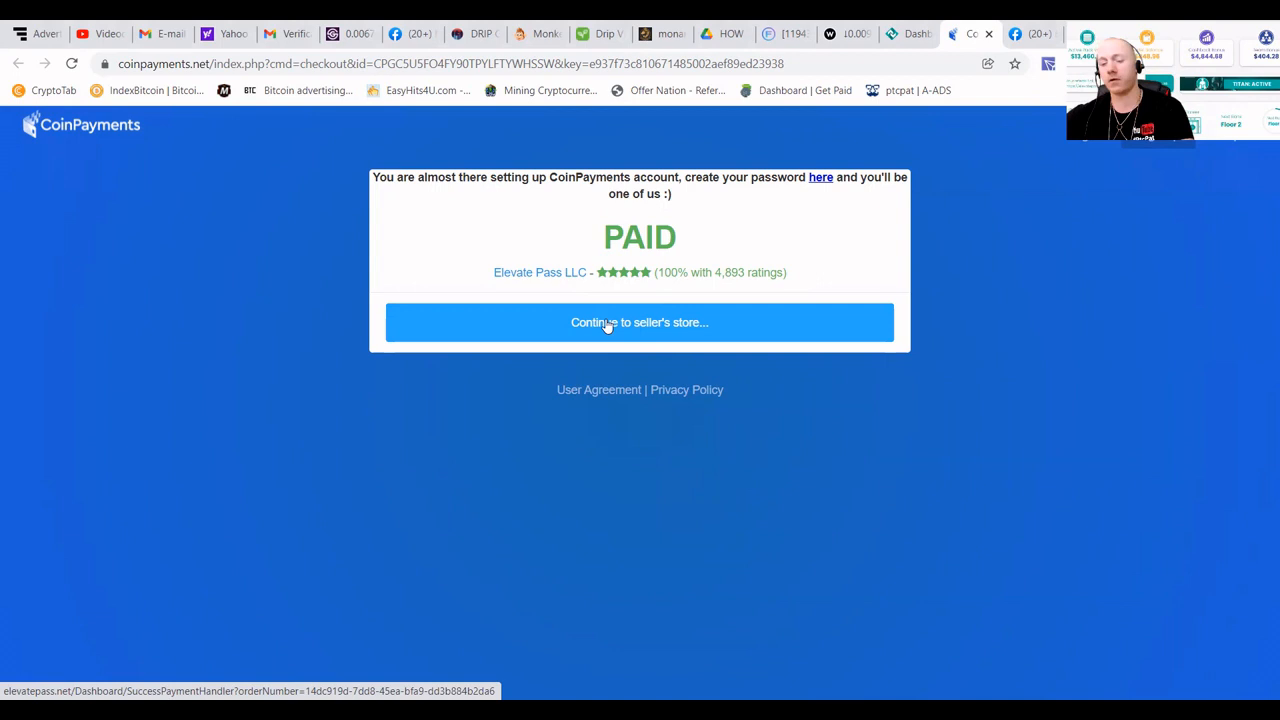
mouse_move(625, 308)
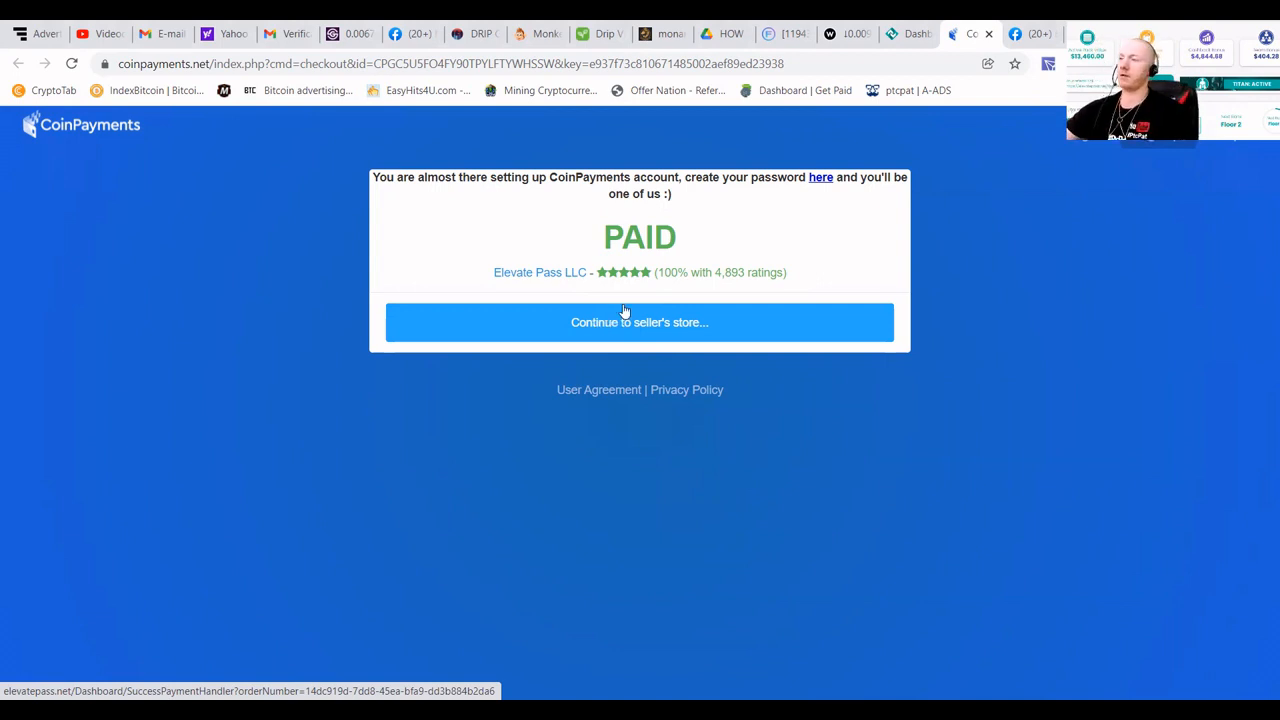
- Continue from the PAID CoinPayments checkout back to the Elevate Pass store
click(639, 322)
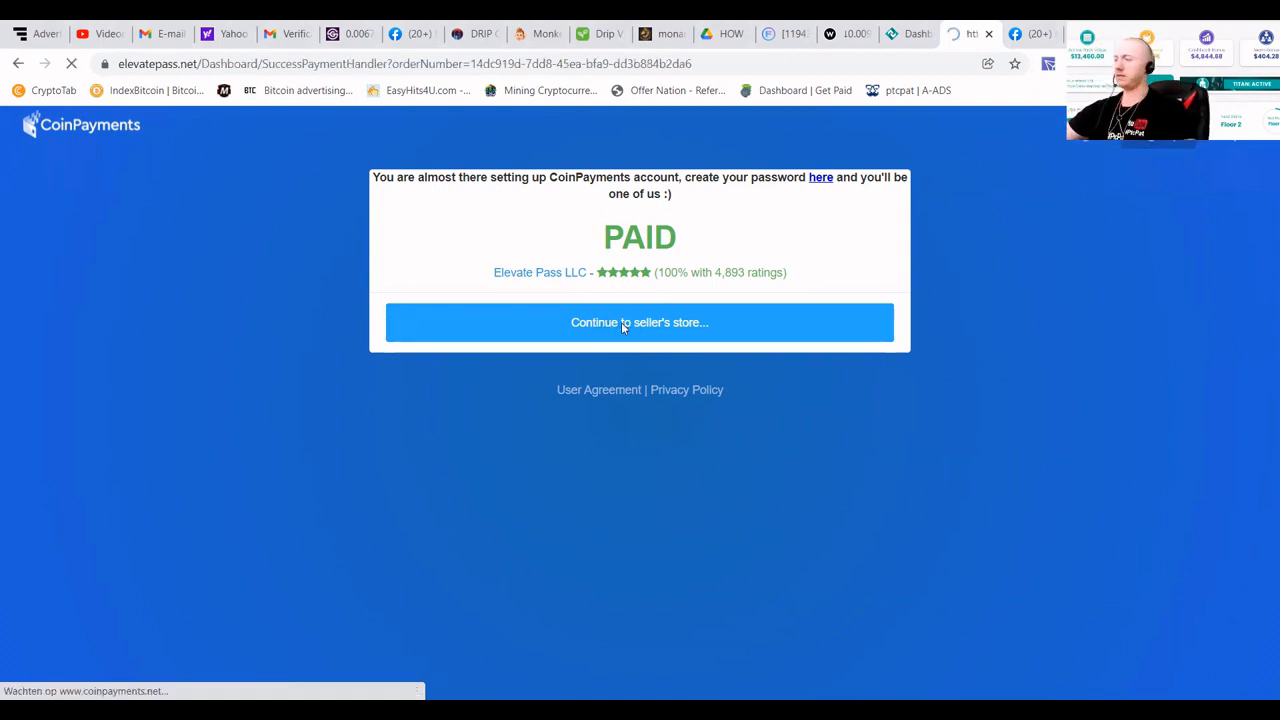
- Go from the Success page to the dashboard showing the $16,000.00 Active Pack Value
click(639, 322)
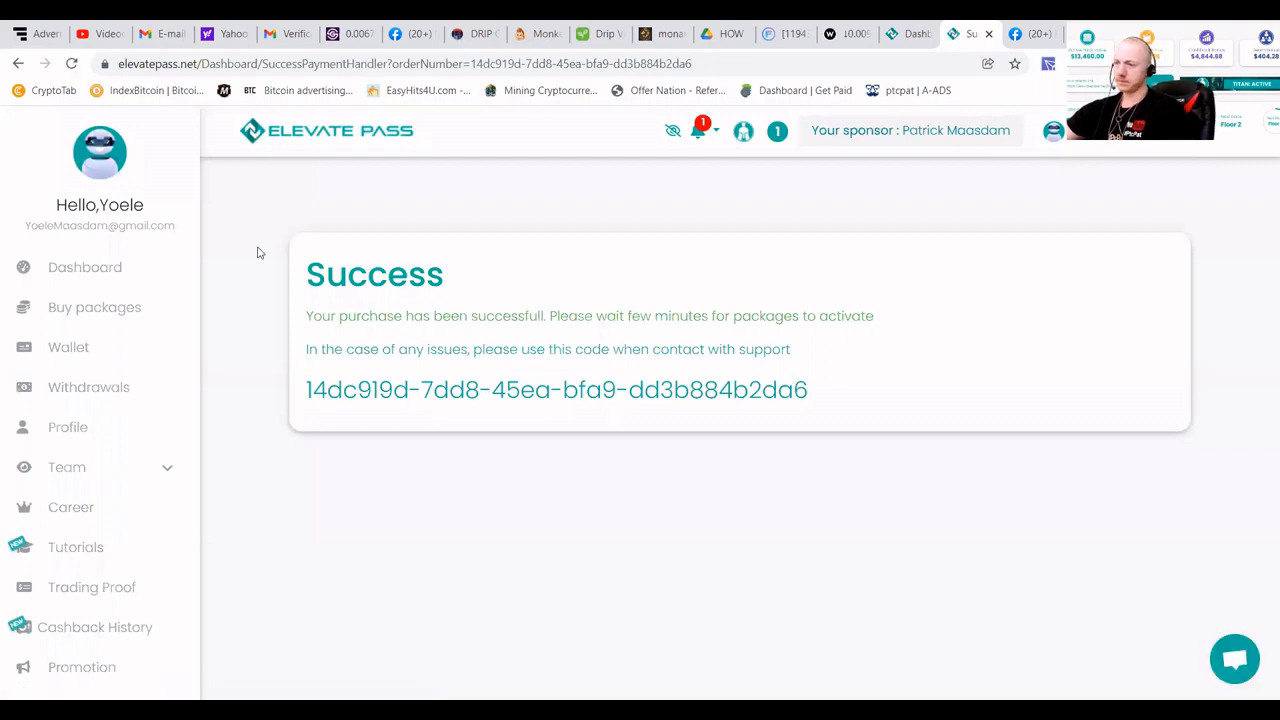
click(84, 267)
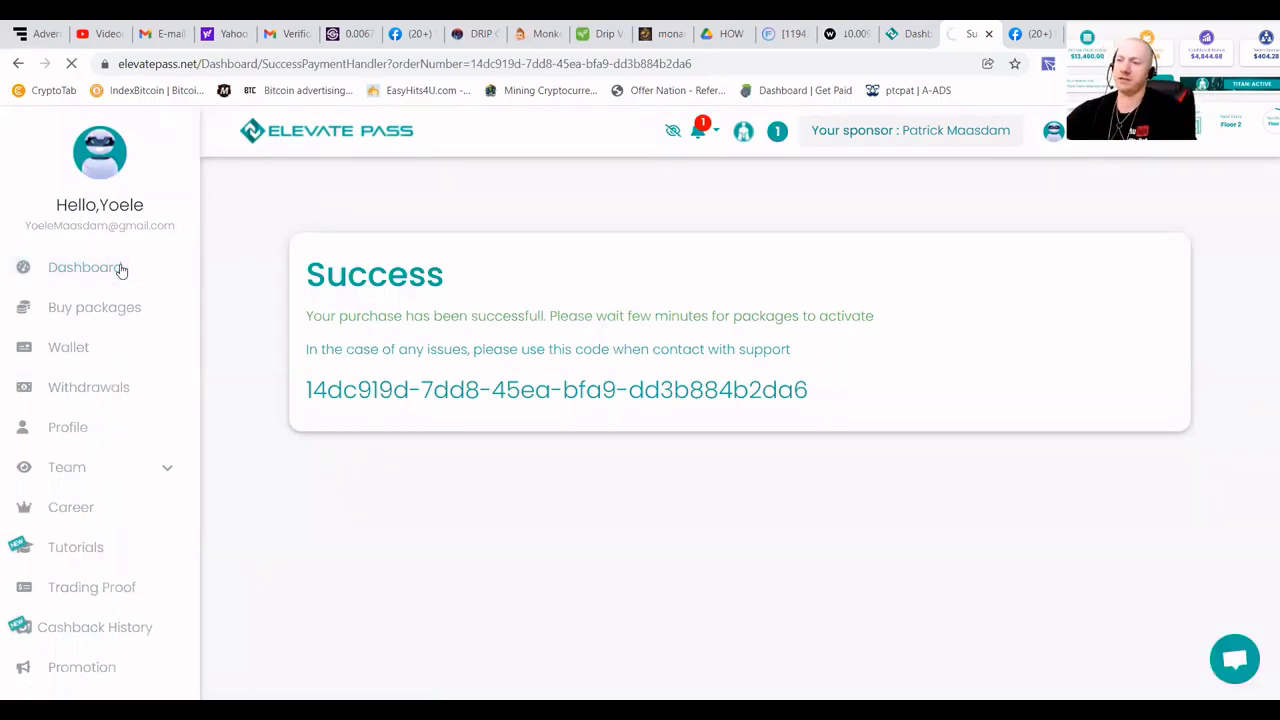
click(85, 267)
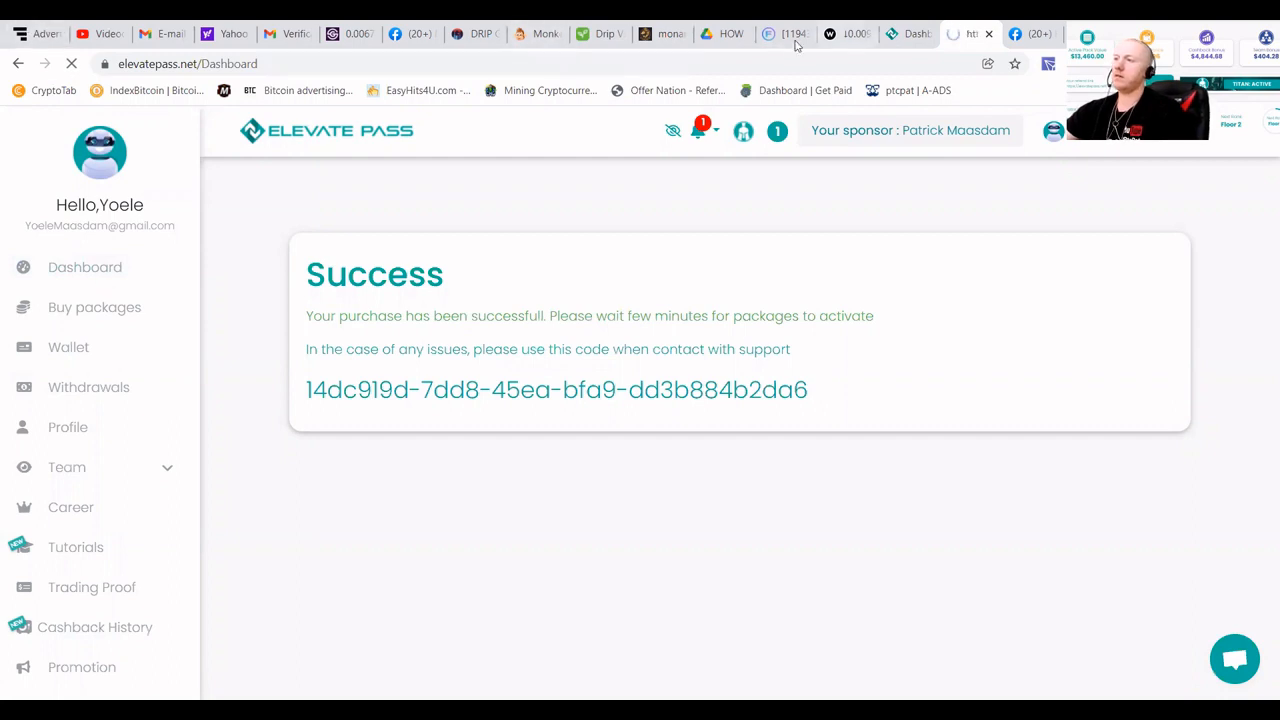
click(84, 267)
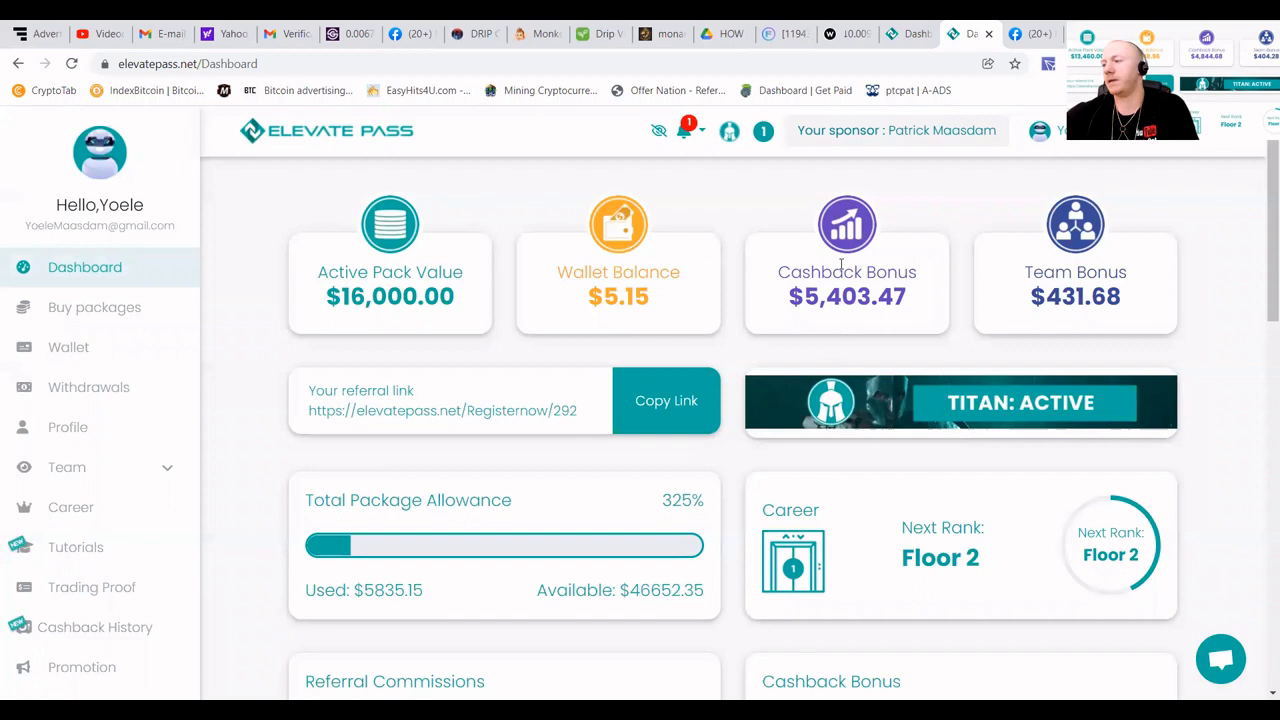
mouse_move(82, 607)
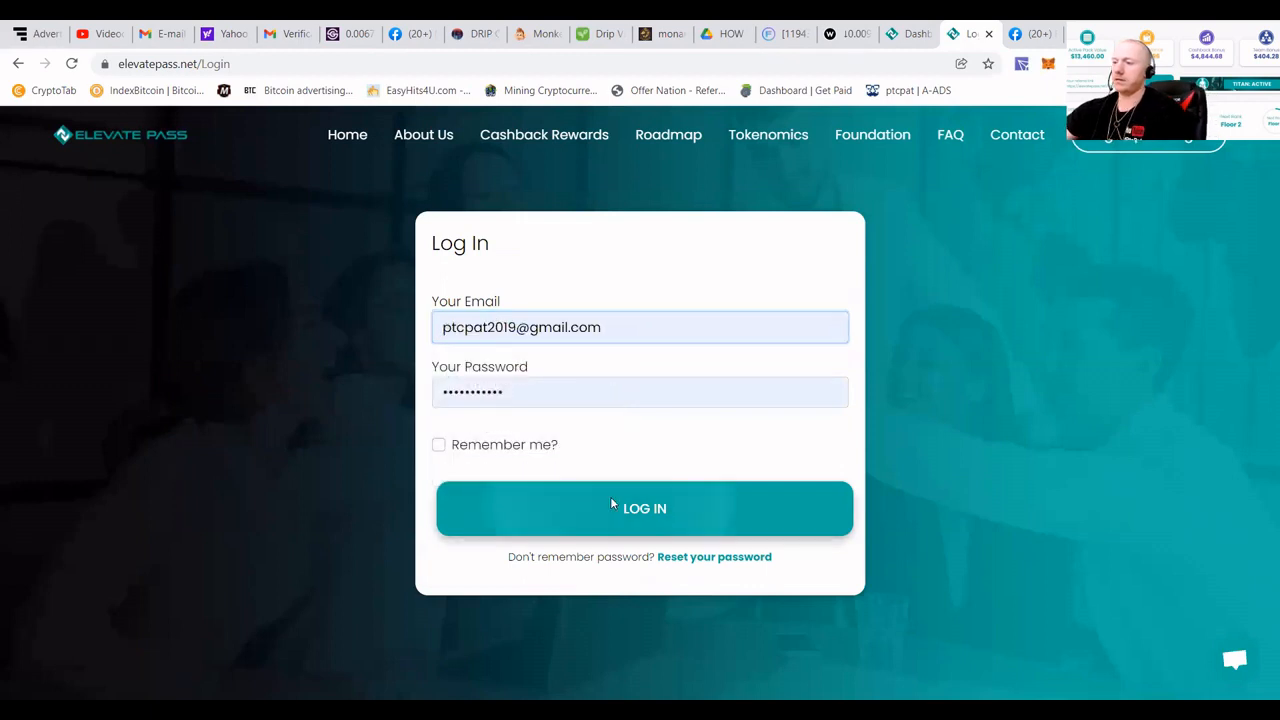
- Log into the second account, review its $624.06 wallet dashboard, and open Withdrawals
click(644, 508)
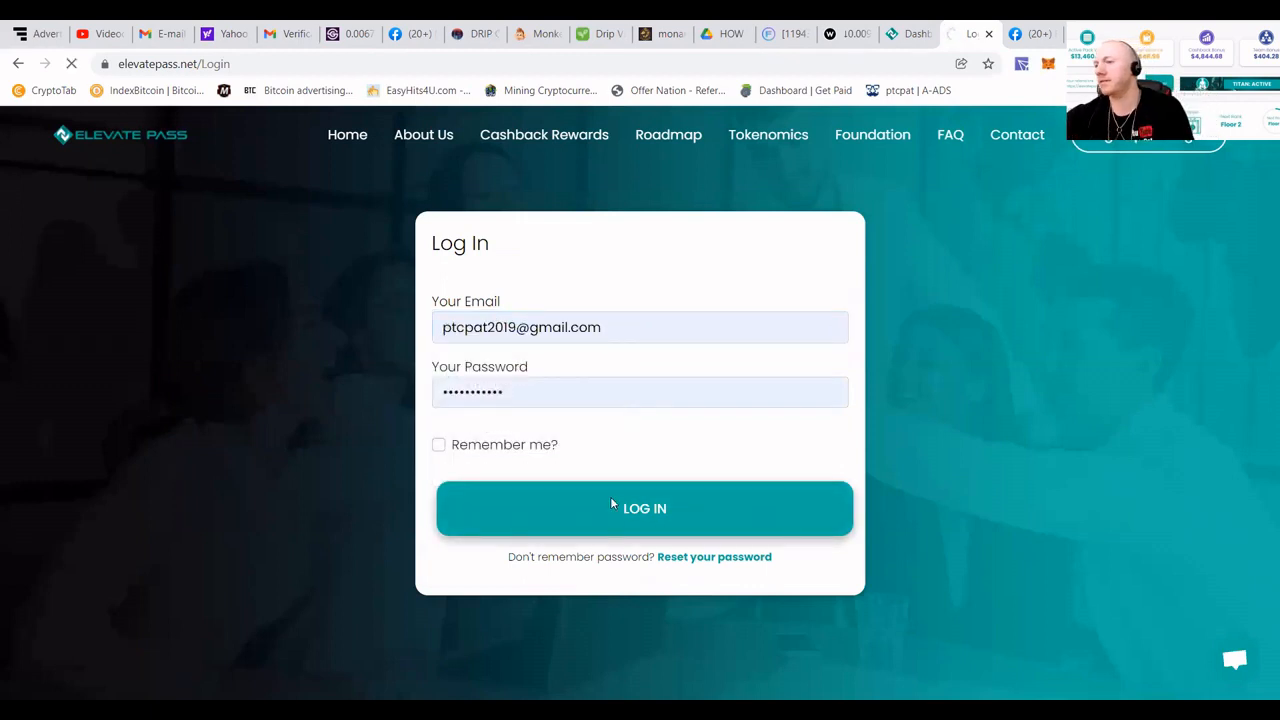
click(644, 508)
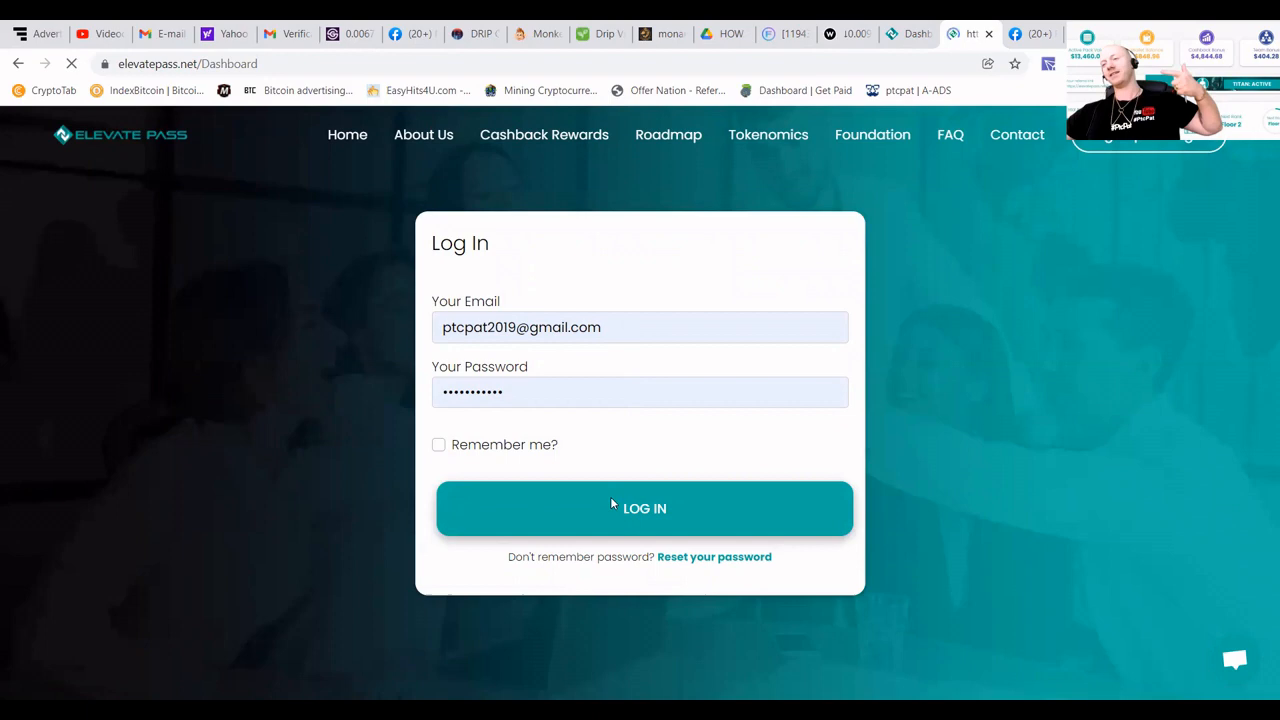
click(640, 508)
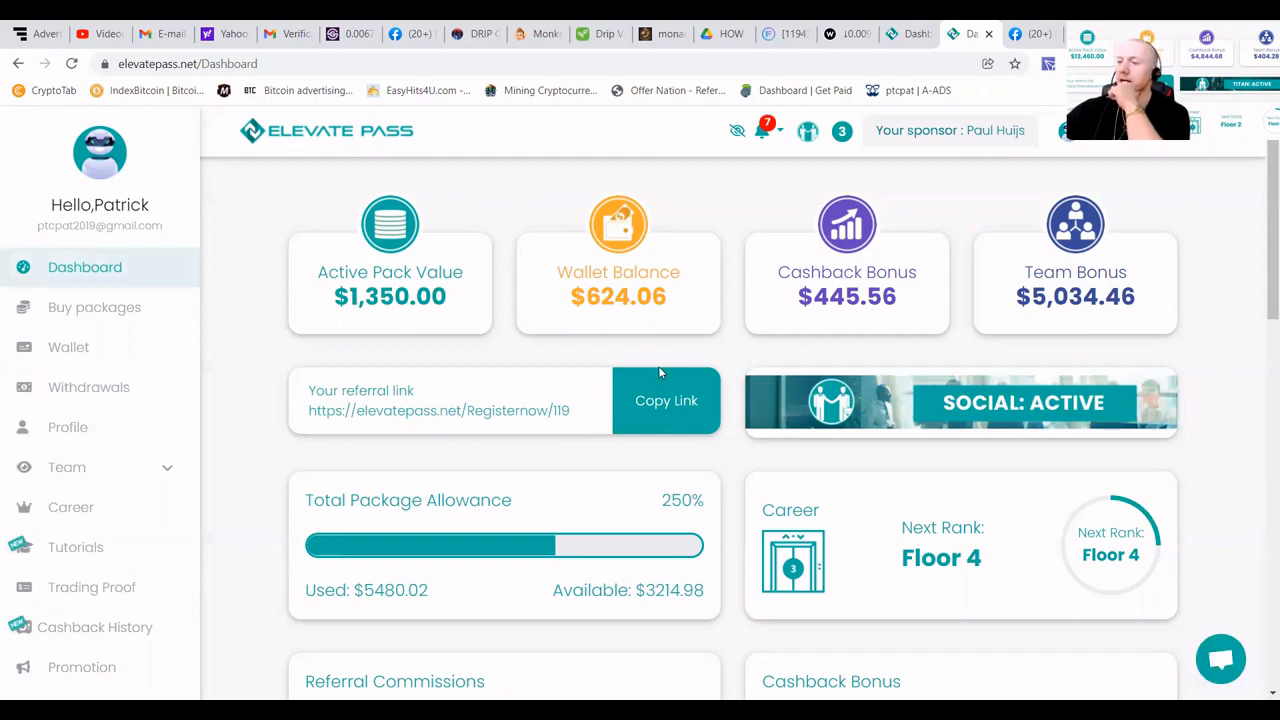
scroll(down, 3)
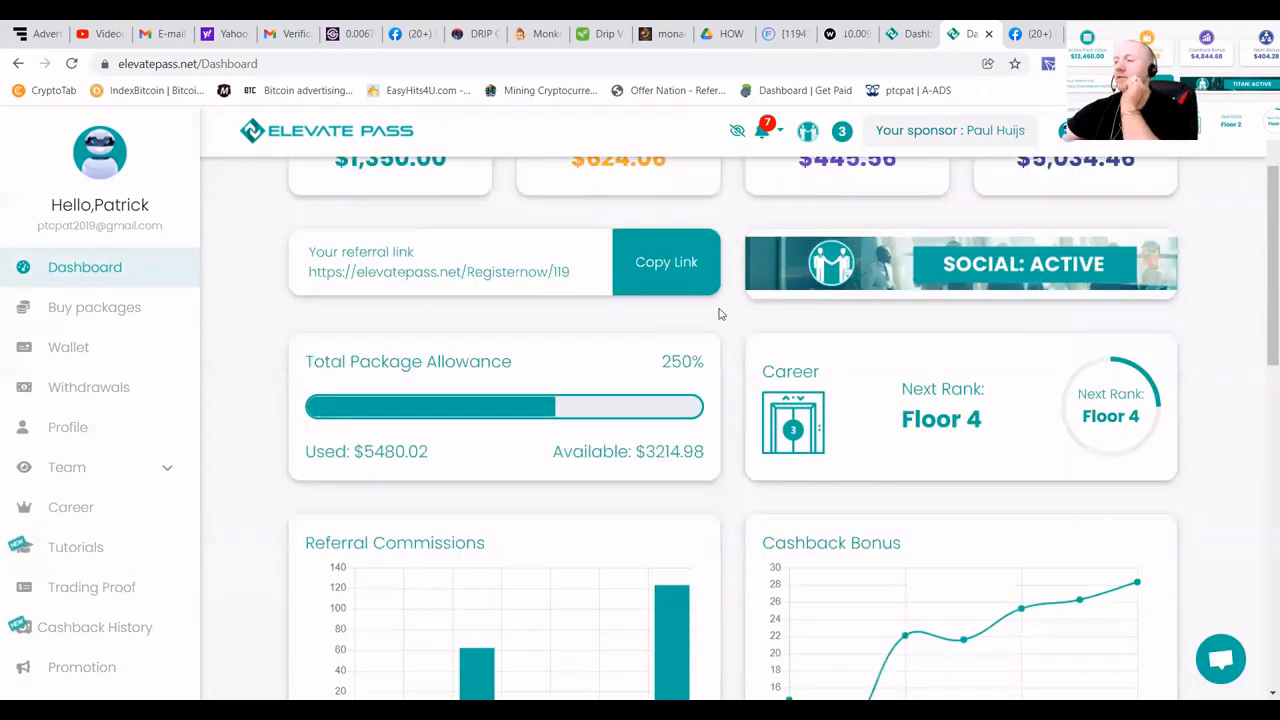
scroll(down, 3)
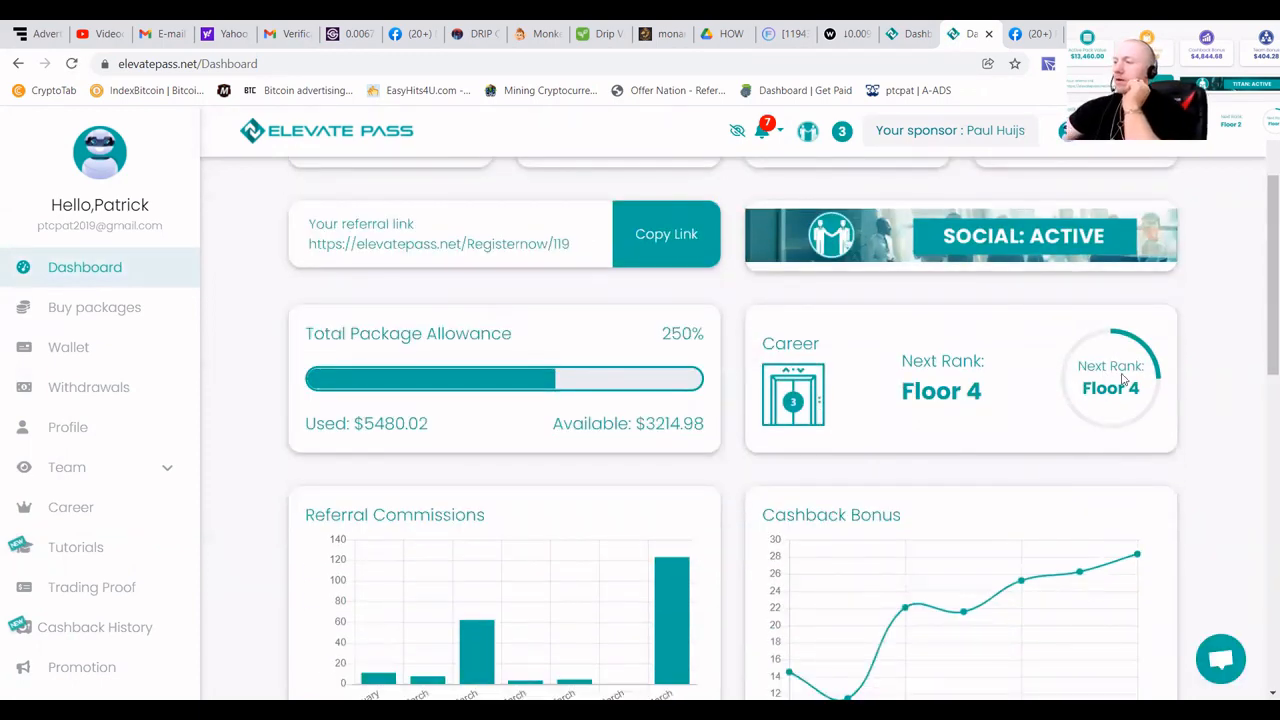
scroll(down, 3)
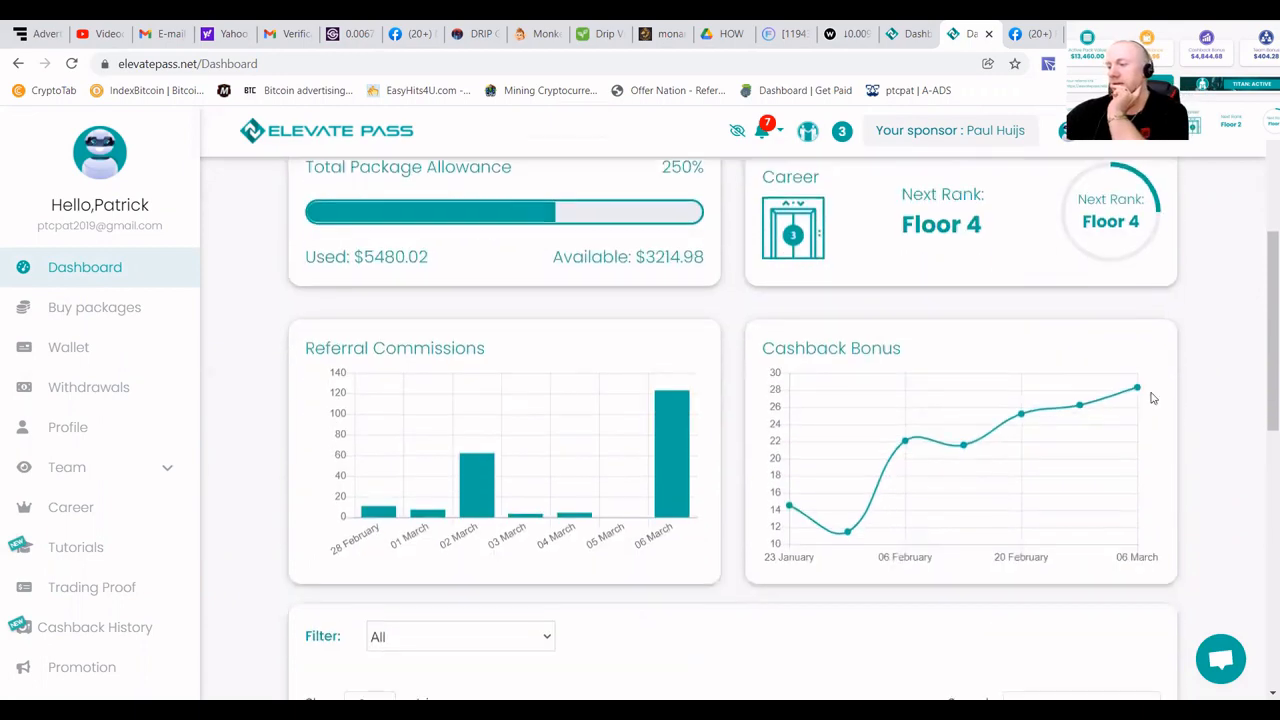
mouse_move(674, 428)
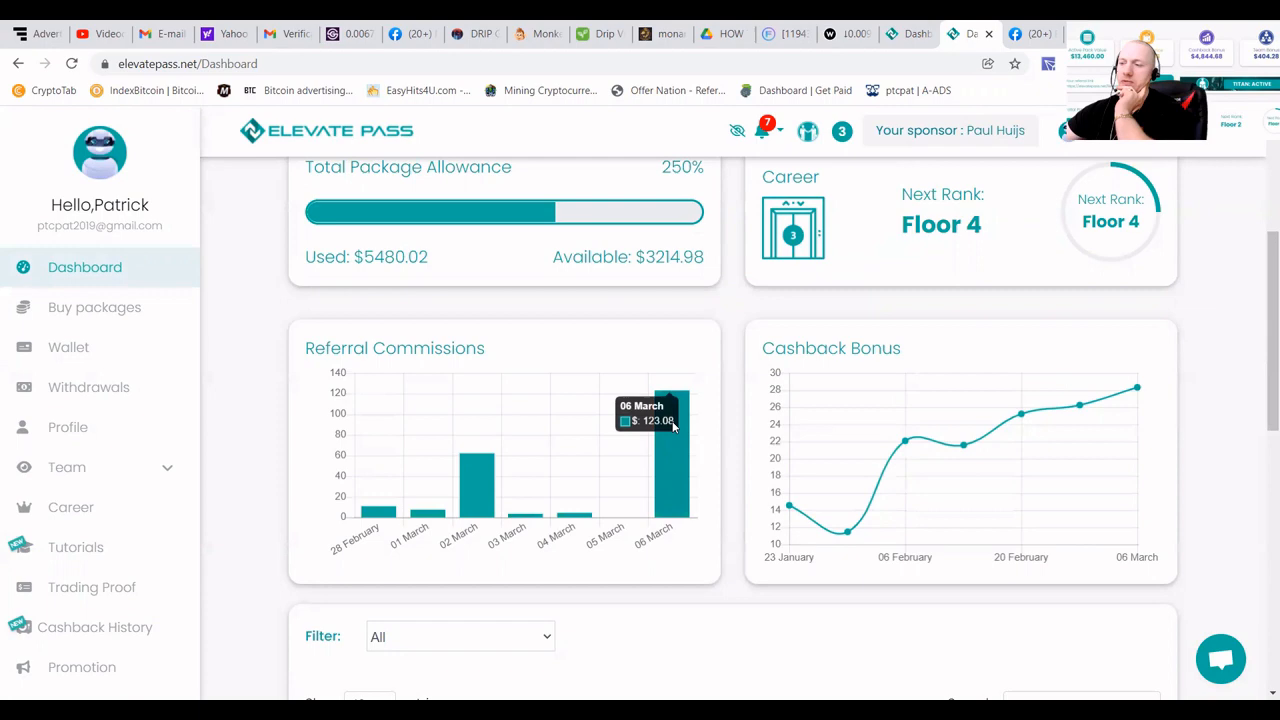
scroll(up, 3)
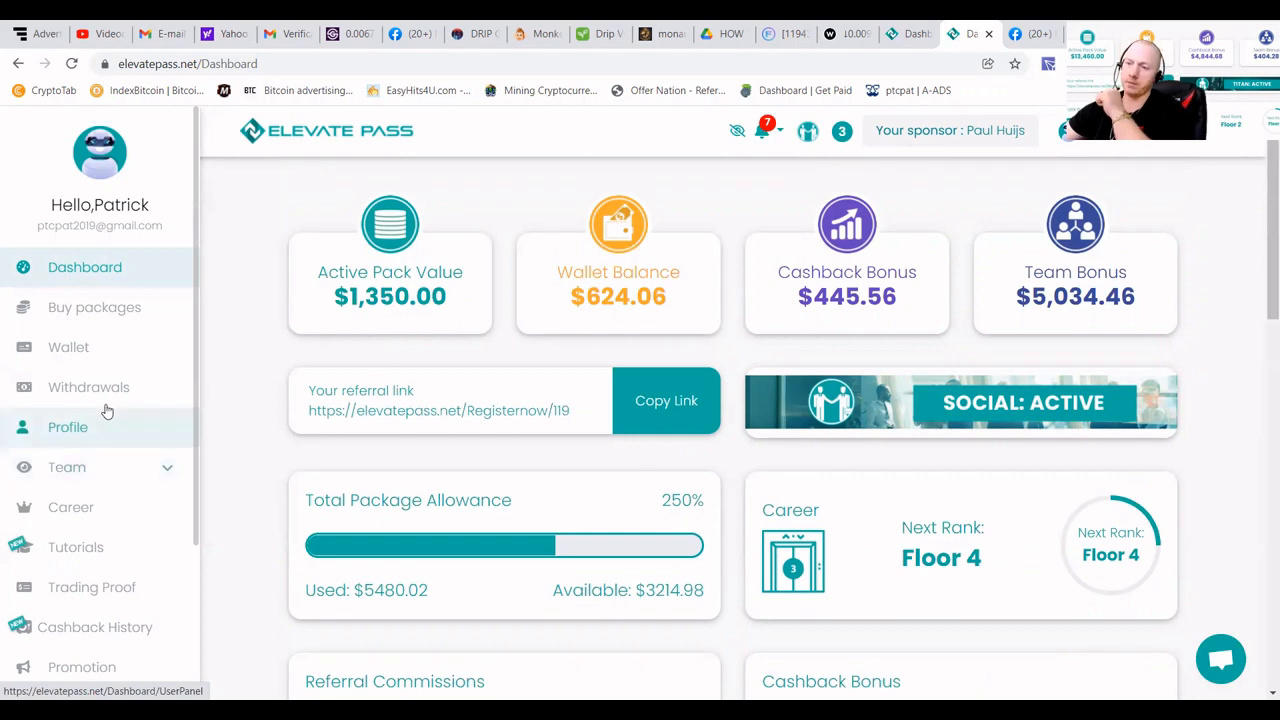
mouse_move(97, 394)
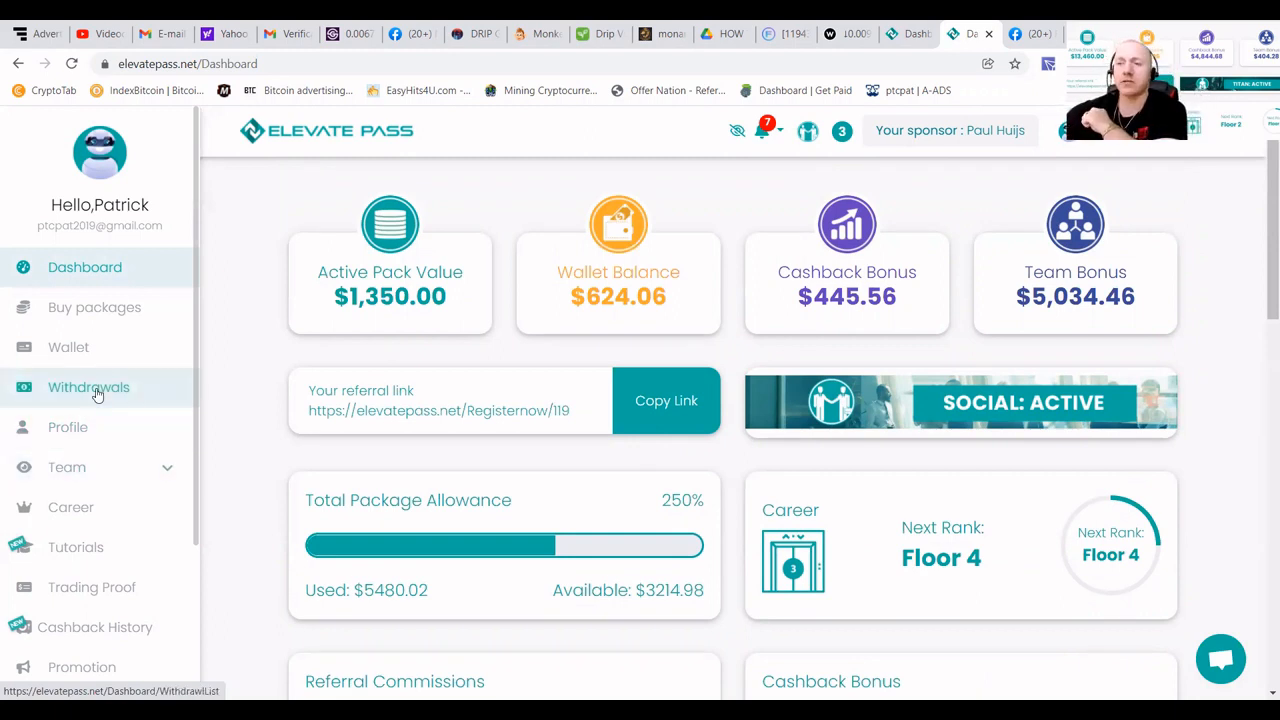
click(88, 387)
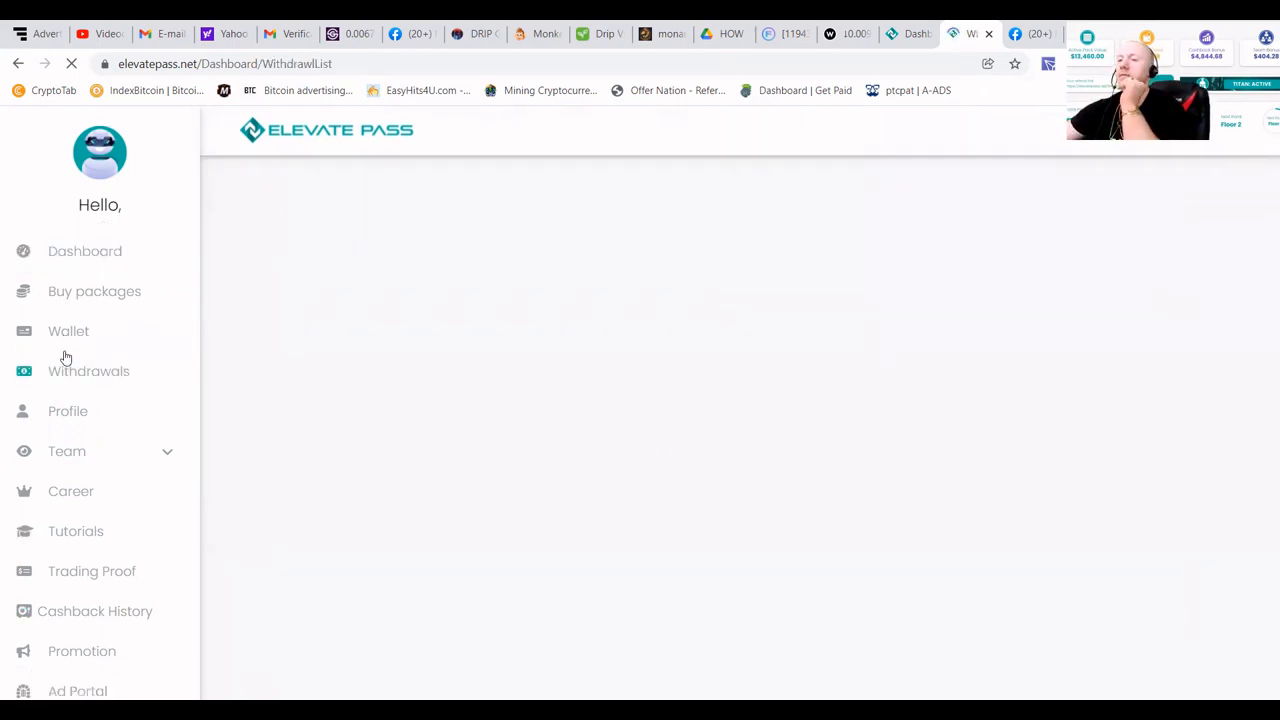
- Submit a 624 TRX withdrawal, leaving a $0.06 wallet balance
click(88, 371)
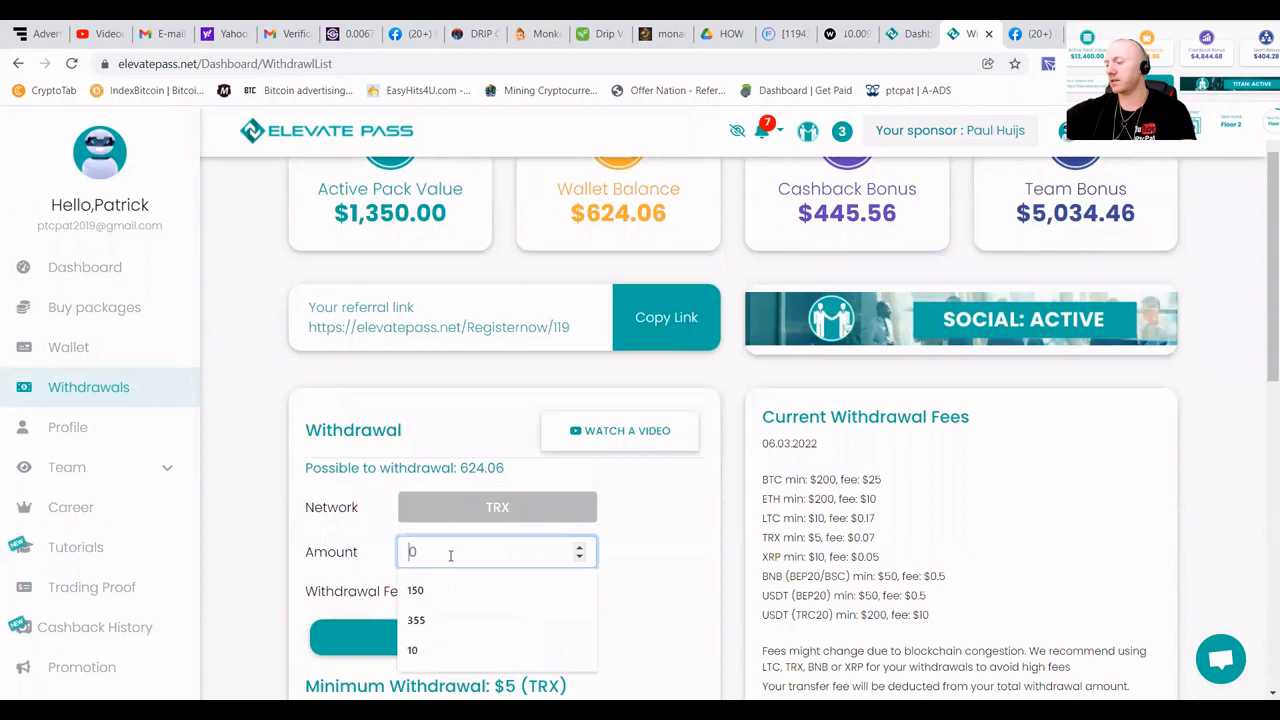
text(624)
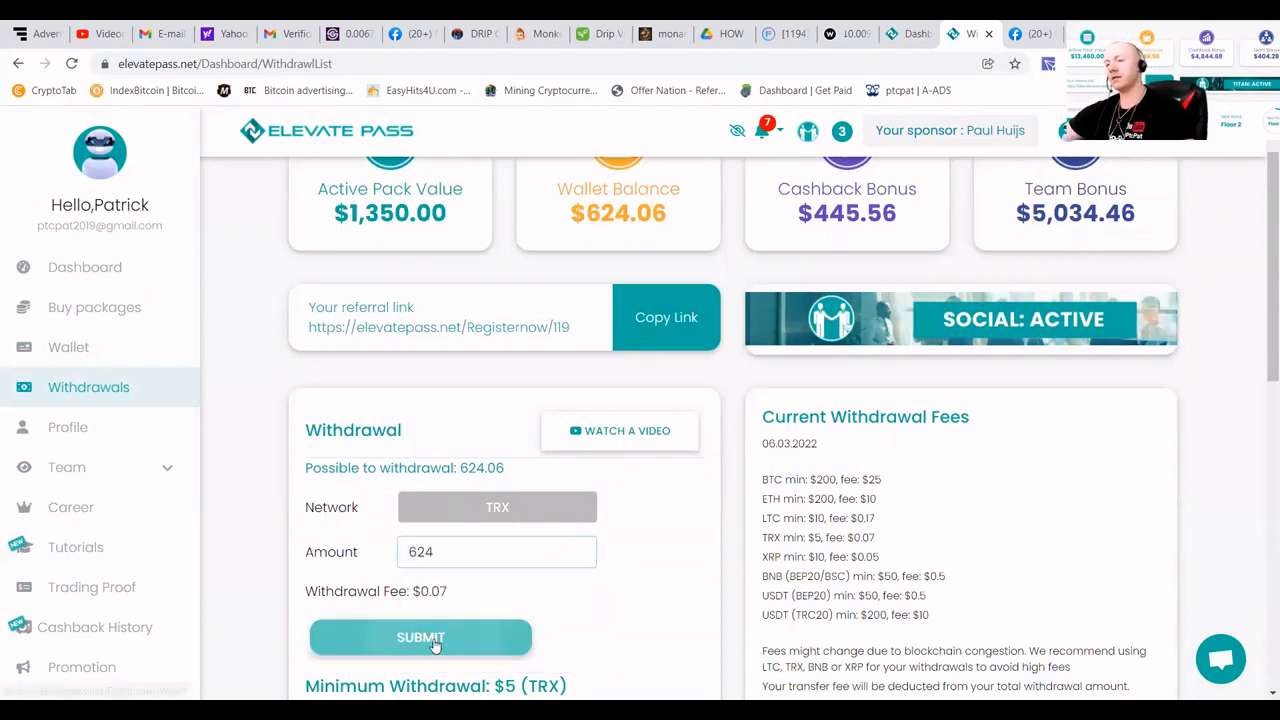
click(420, 637)
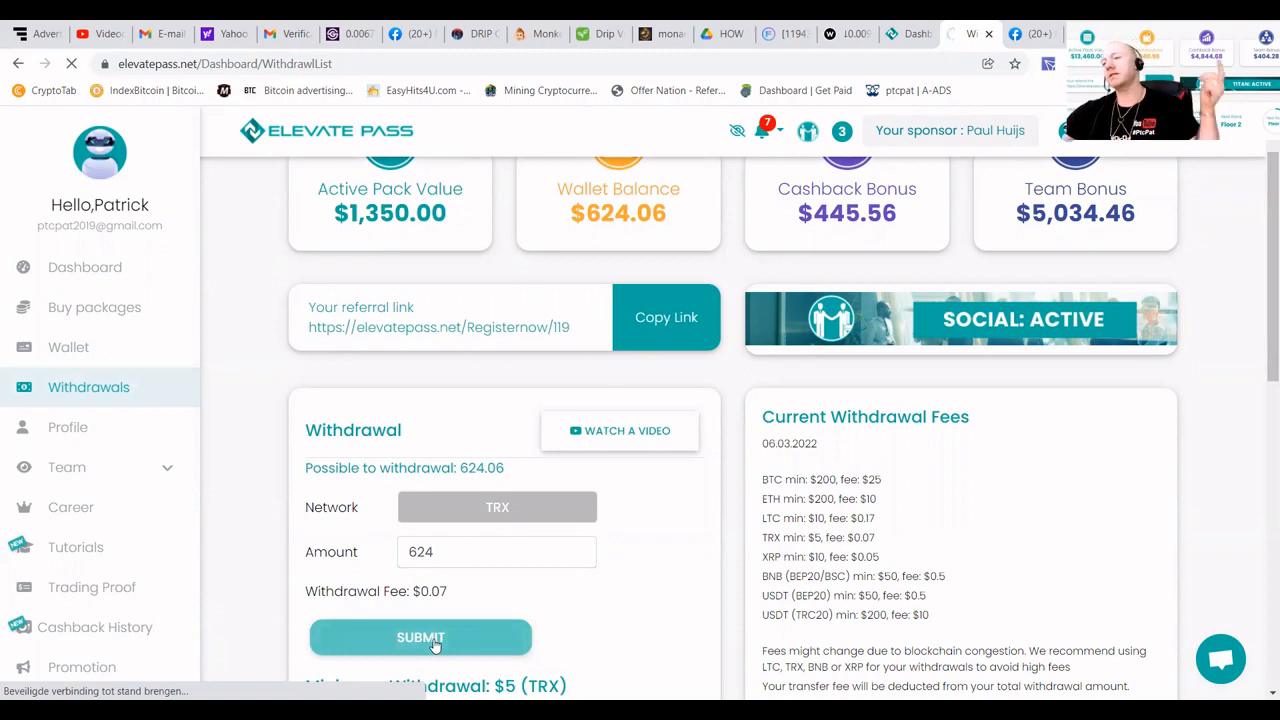
click(420, 637)
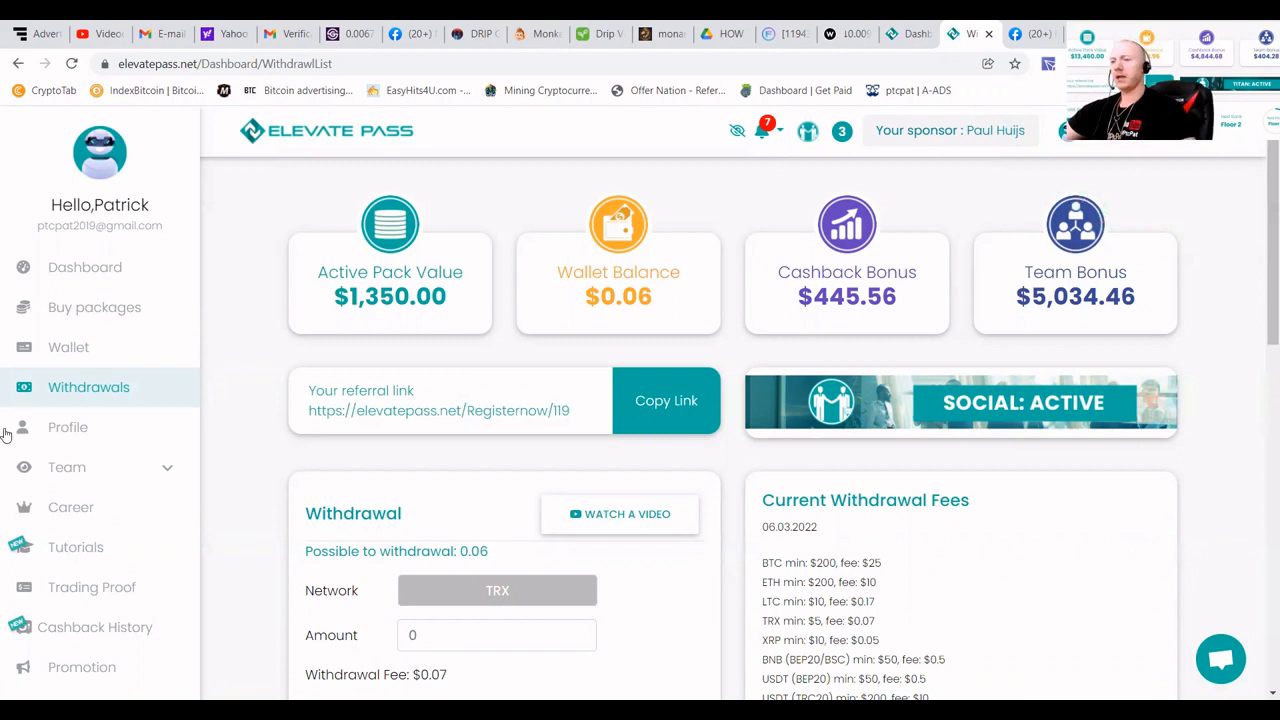
click(85, 267)
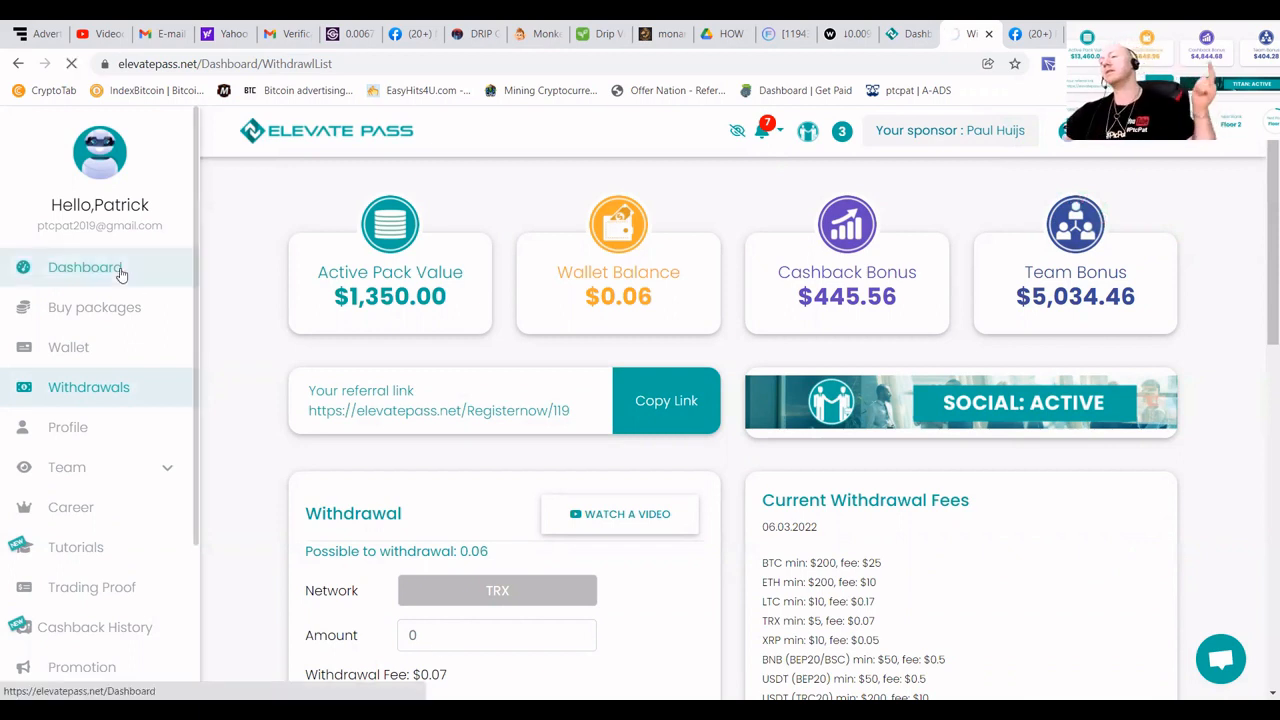
- Reload the dashboard to confirm the $1,350.00 pack value and $0.06 wallet balance
click(84, 267)
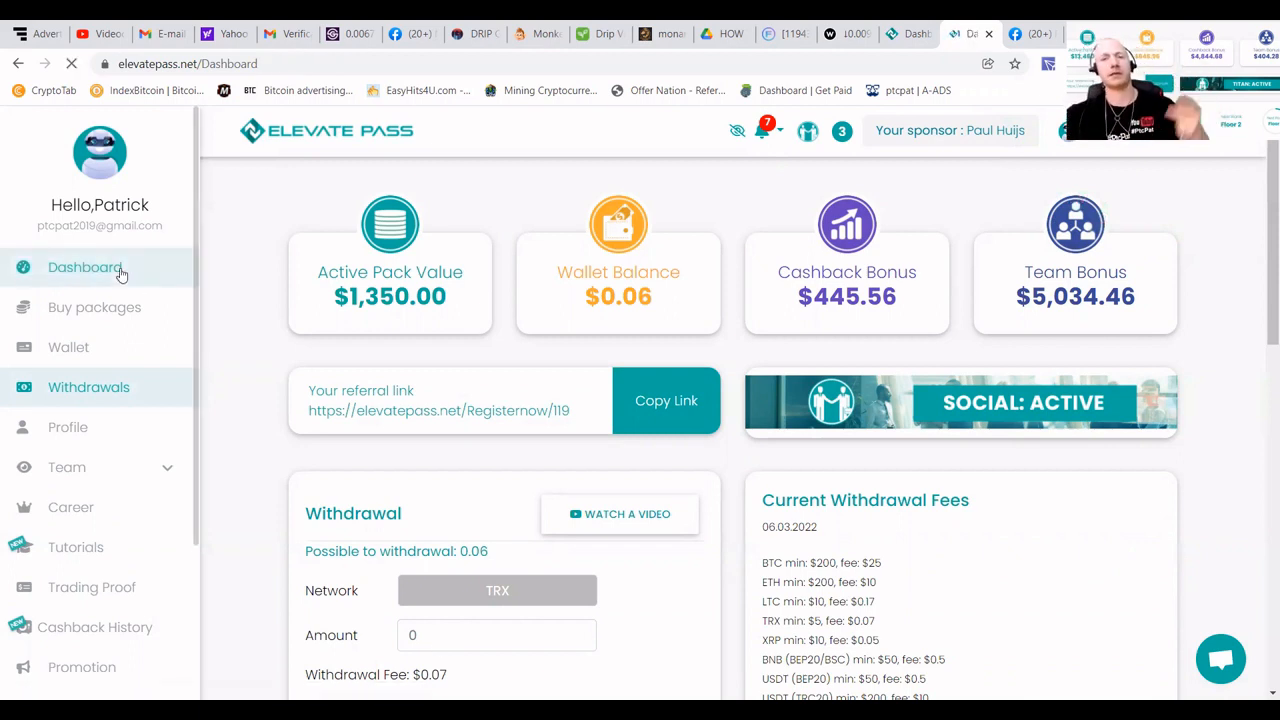
click(85, 268)
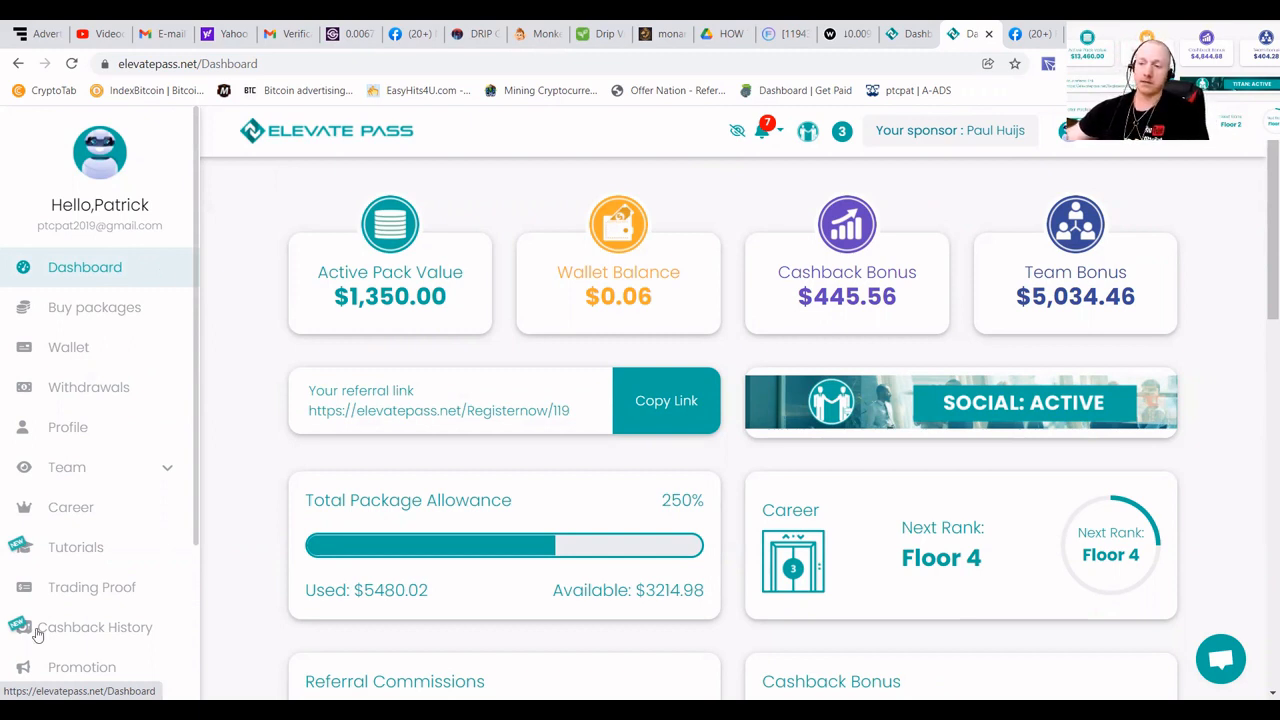
mouse_move(85, 505)
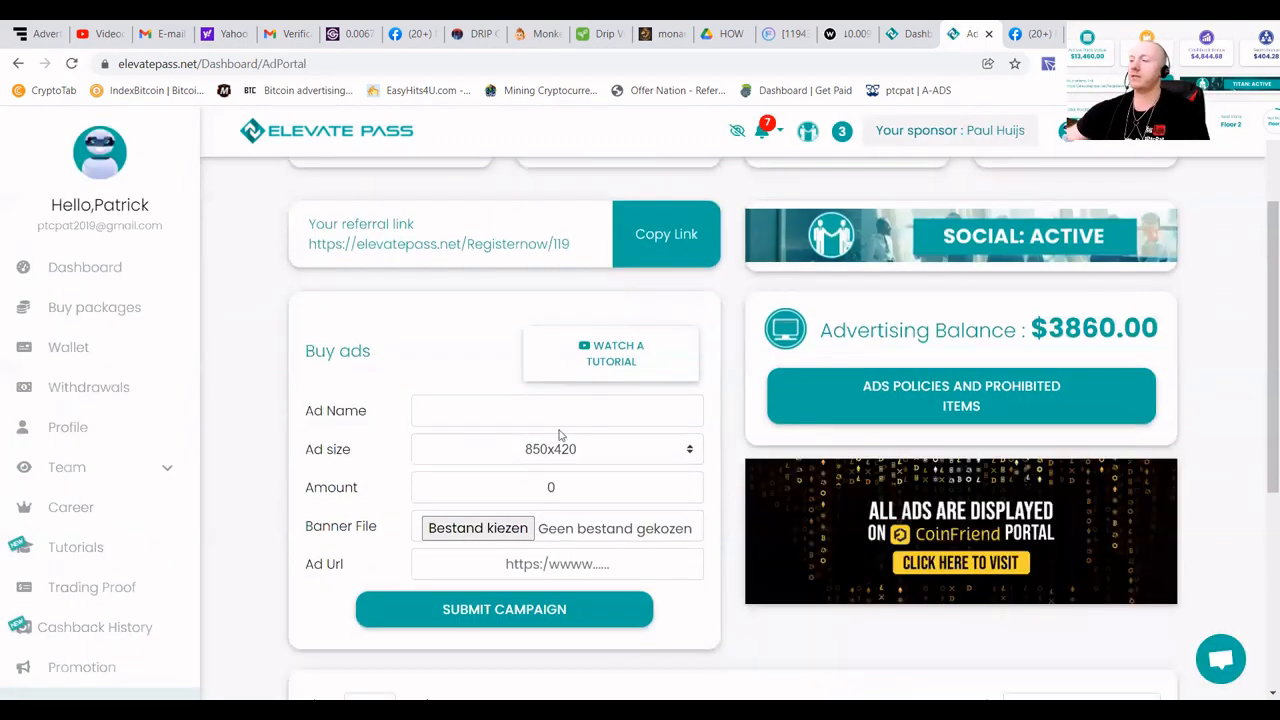
mouse_move(1089, 342)
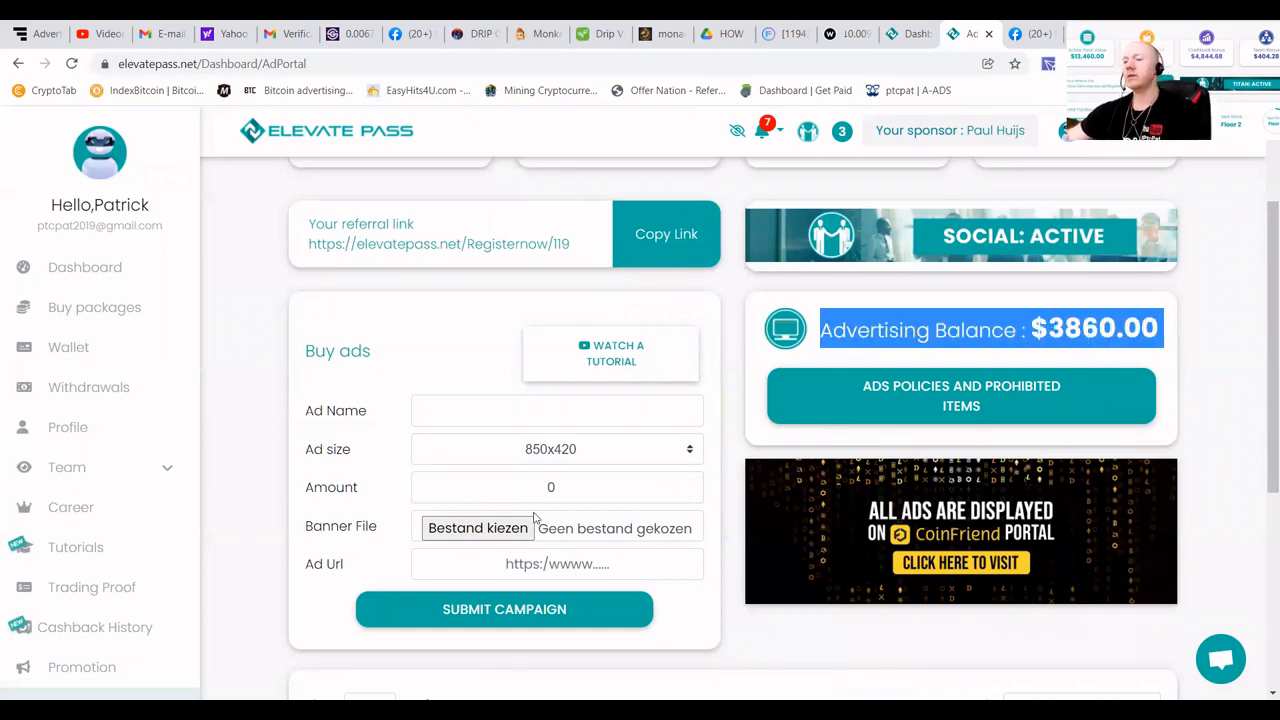
- Select the Ad Url field in the ad portal's buy-ads form
click(557, 564)
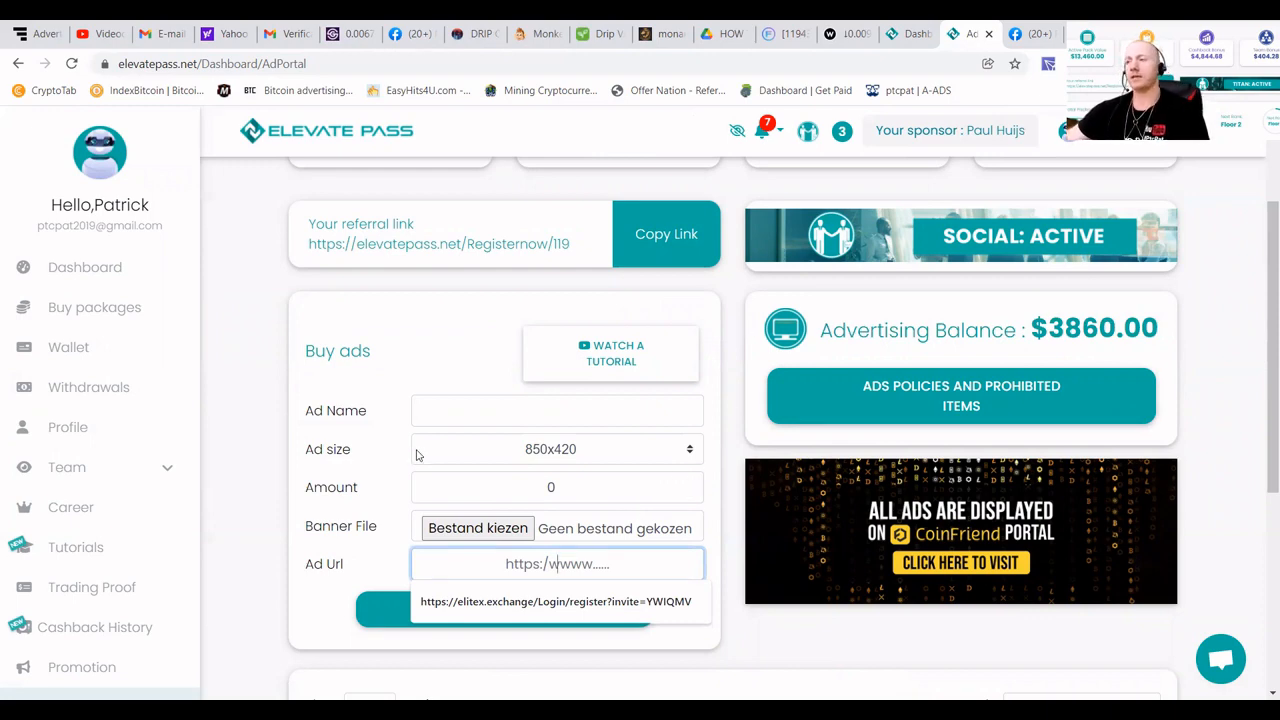
mouse_move(472, 144)
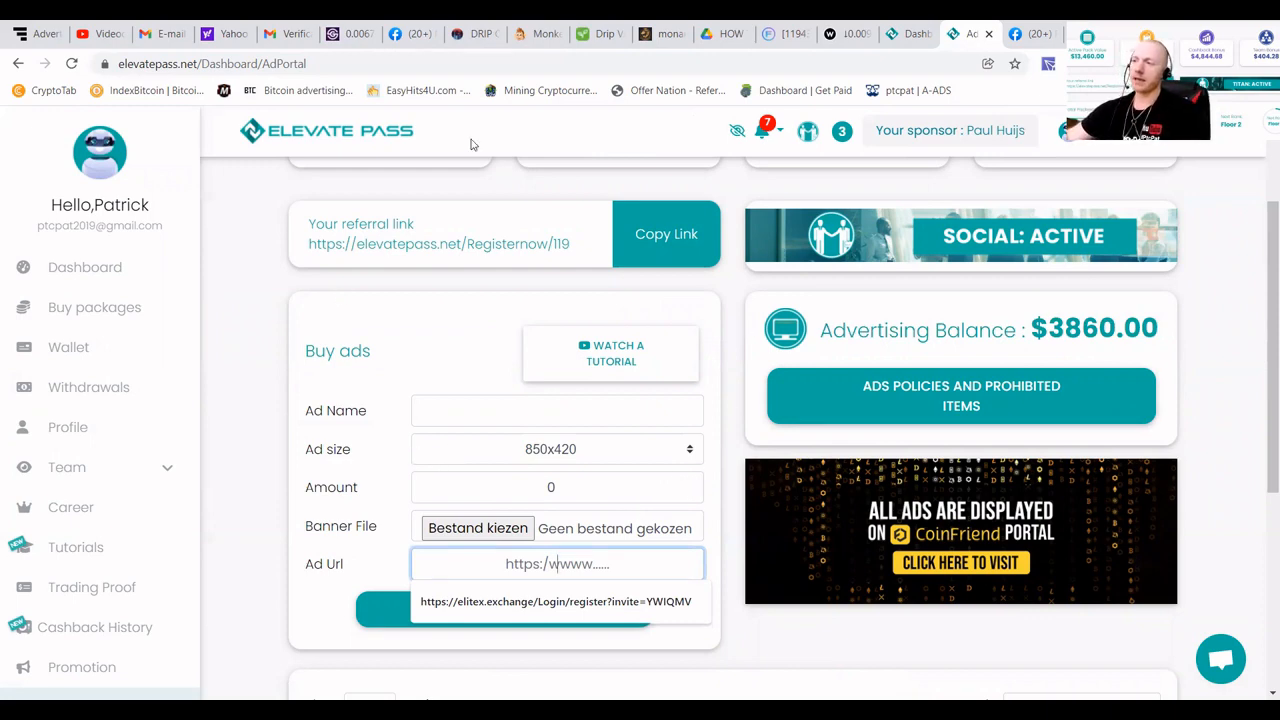